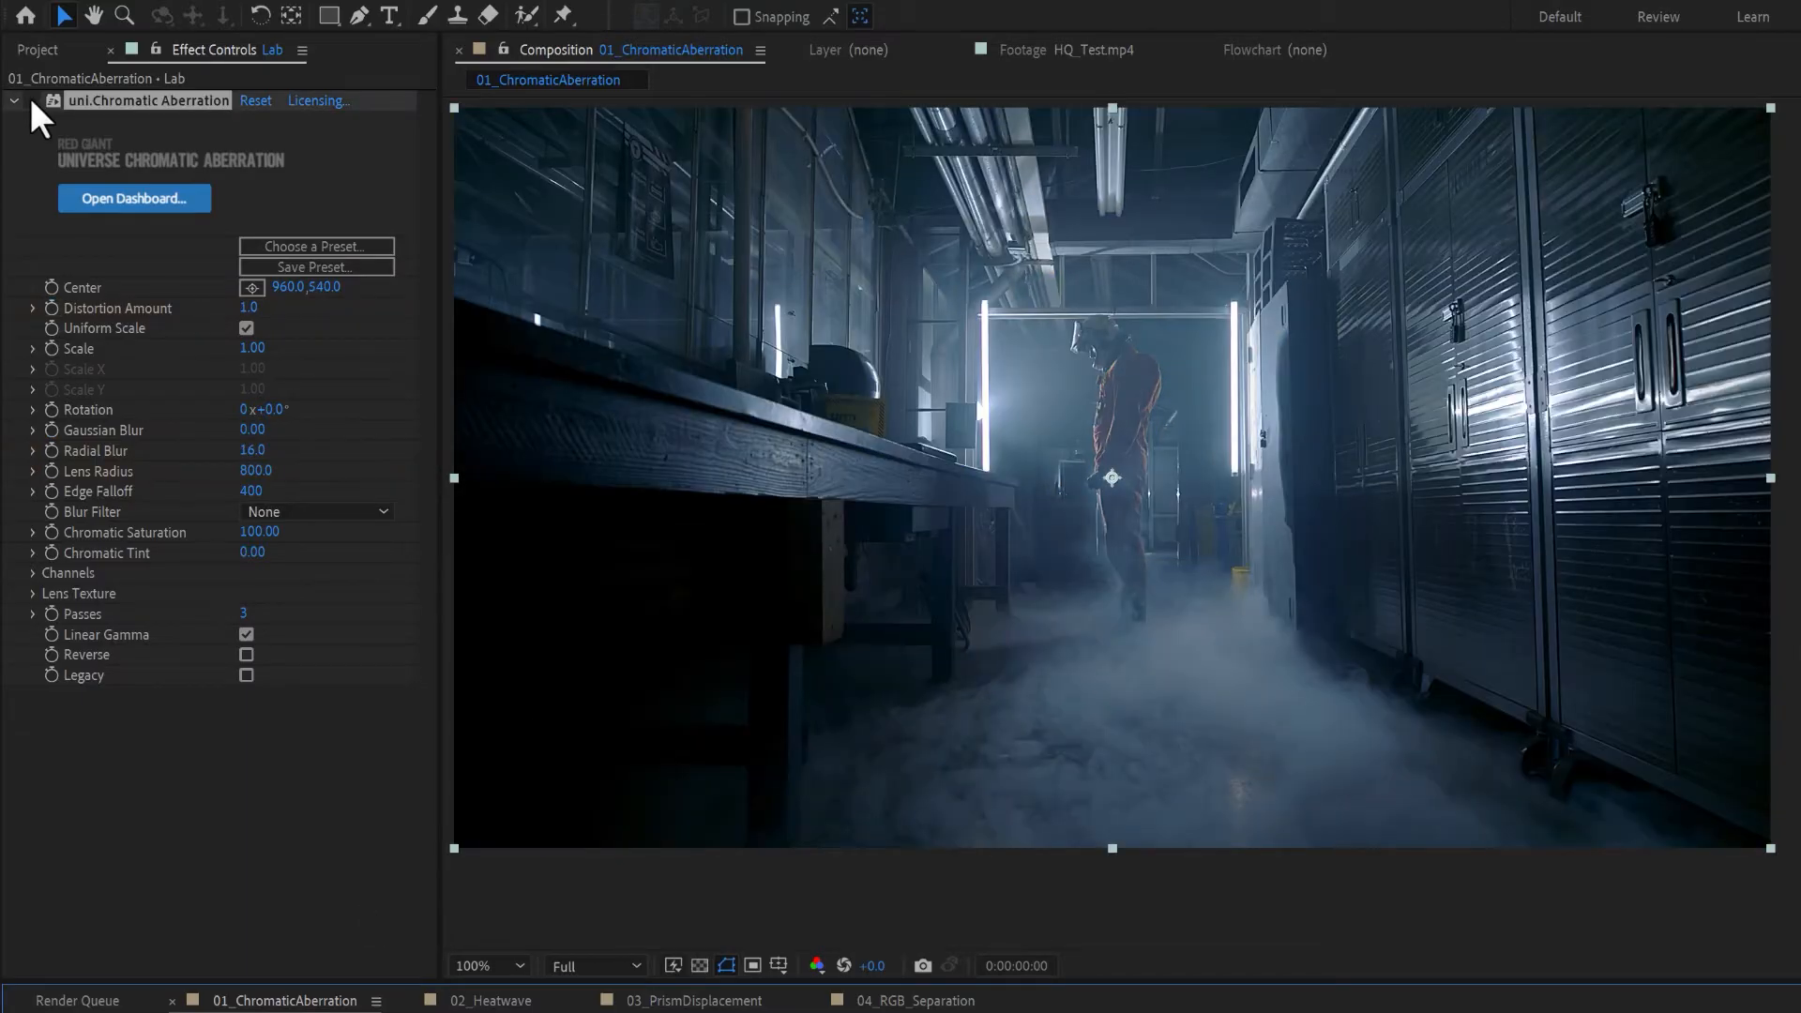
Increase the Chromatic Aberration distortion amount and set the lens texture to Soap
left_click_drag(248, 306, 270, 306)
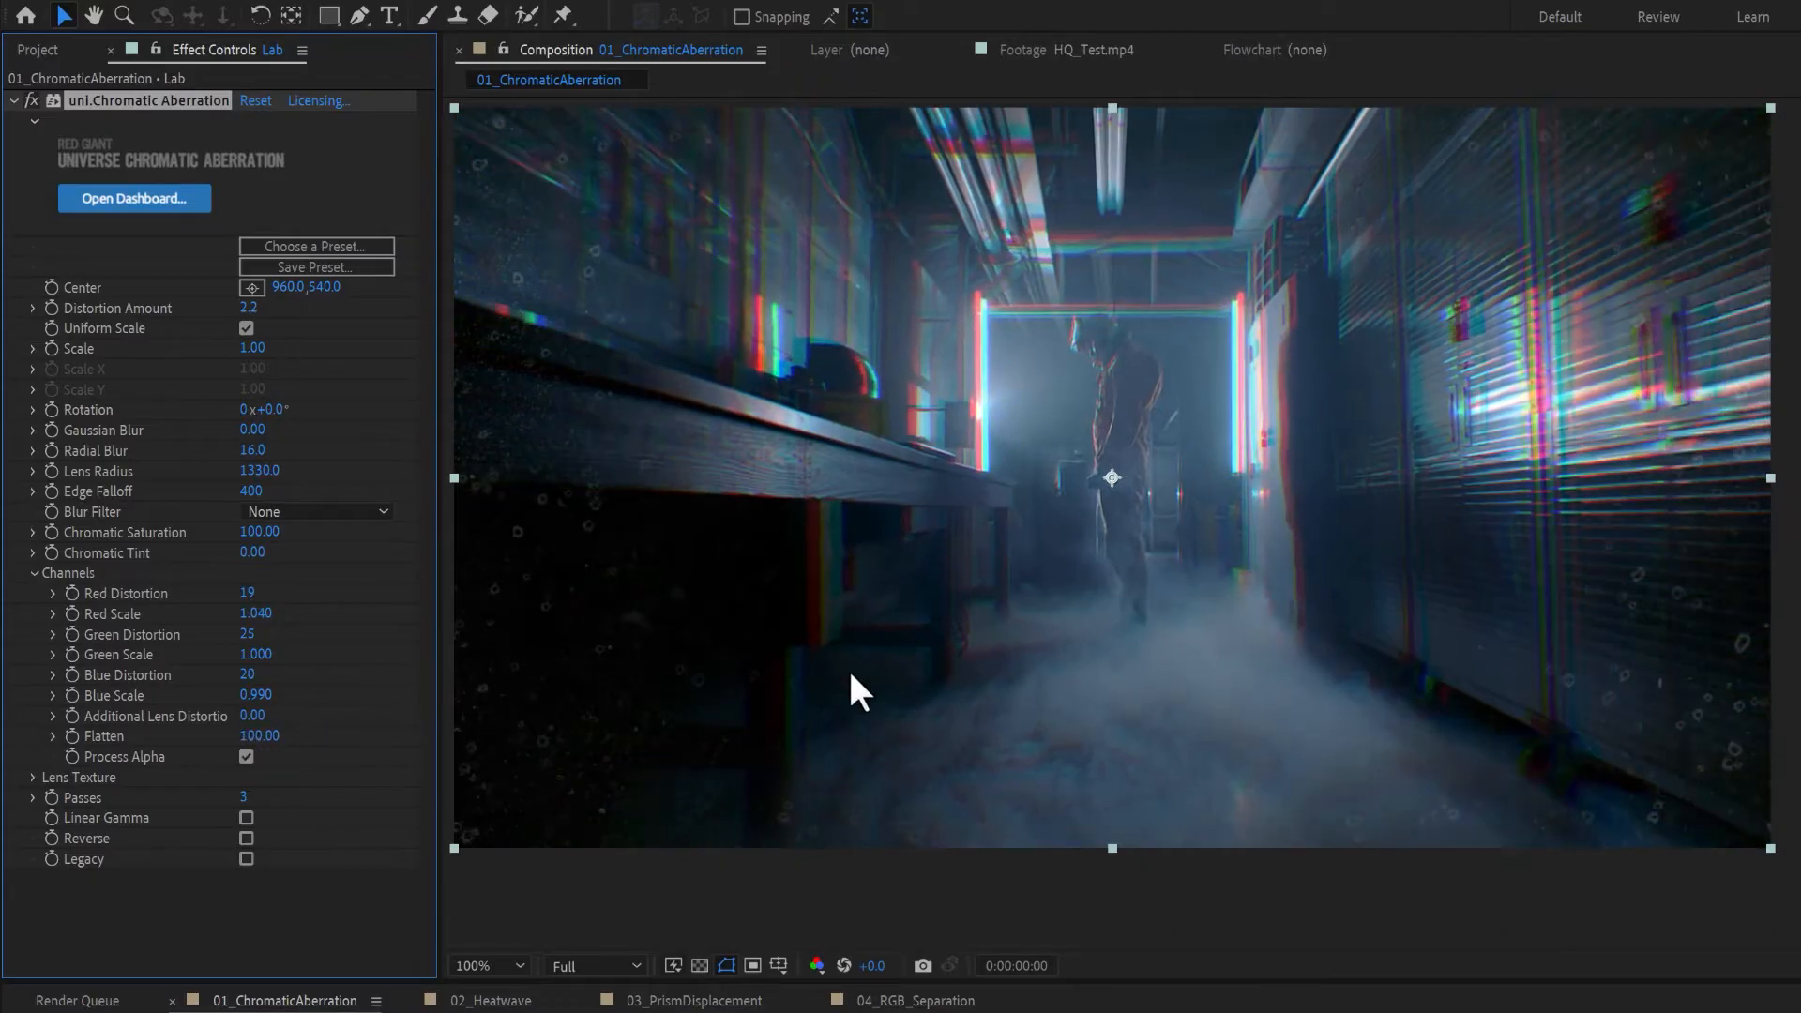
left_click(382, 611)
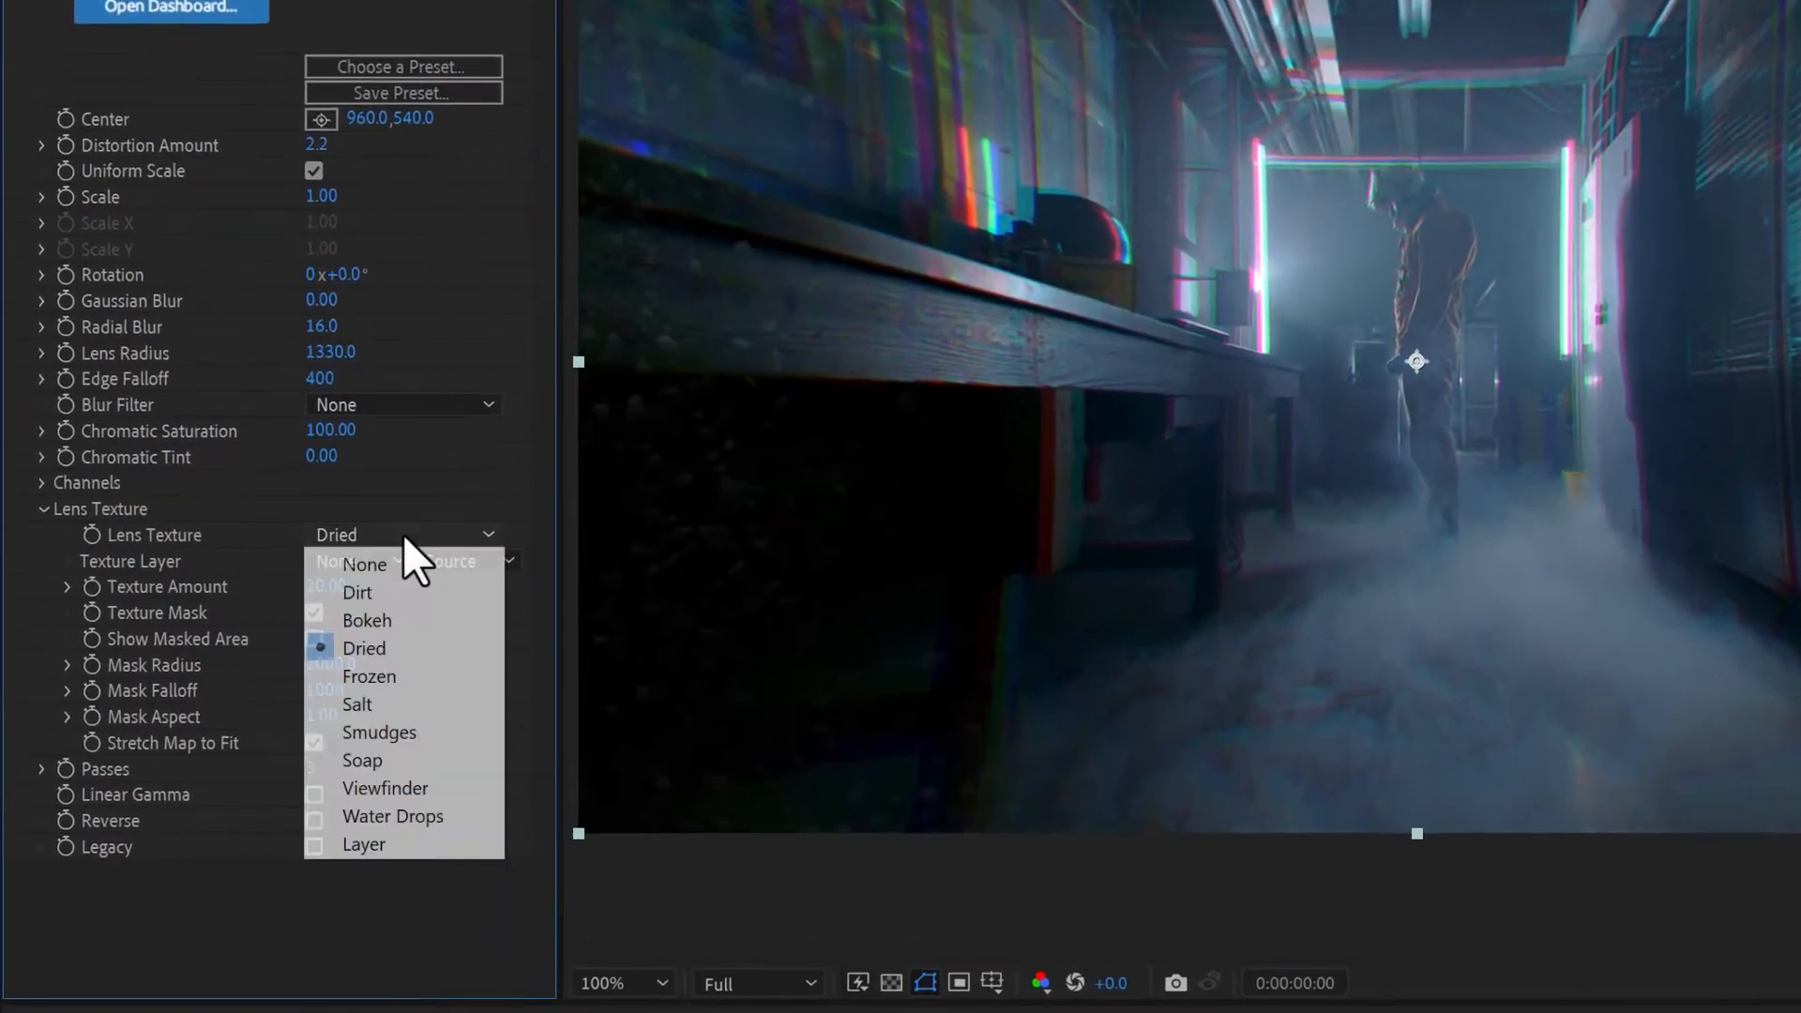
left_click(361, 761)
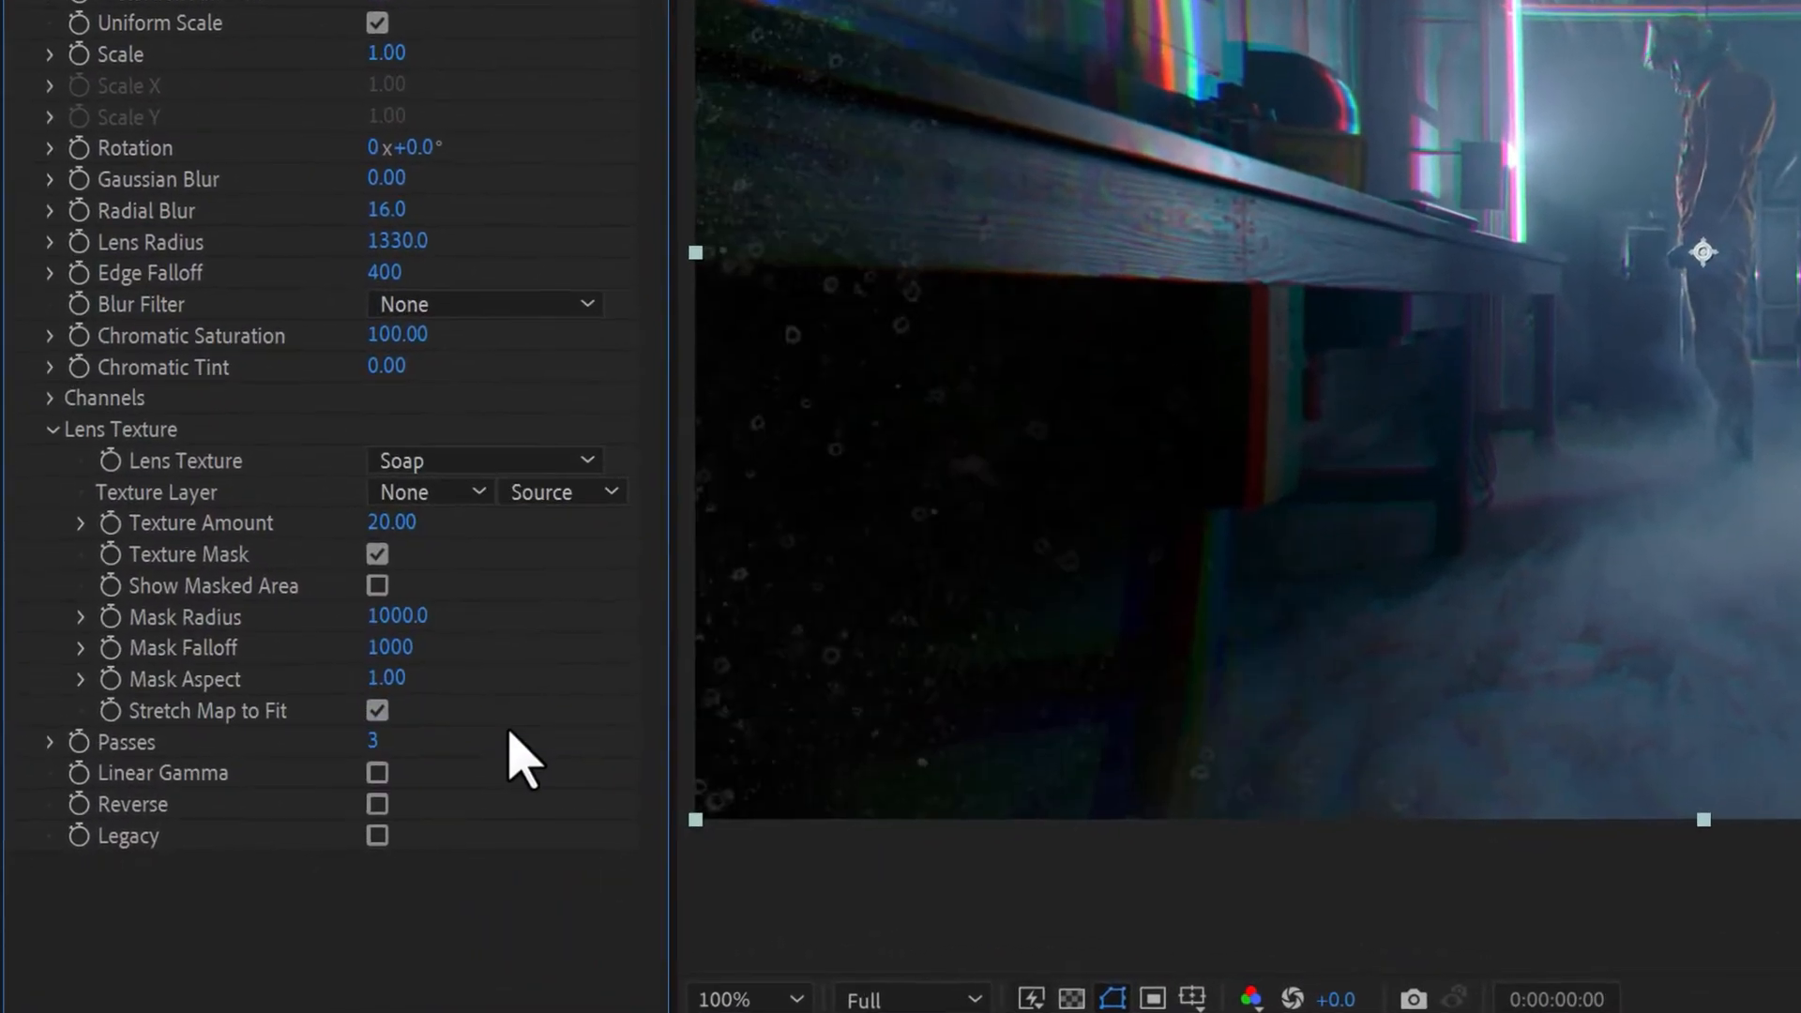
left_click(430, 492)
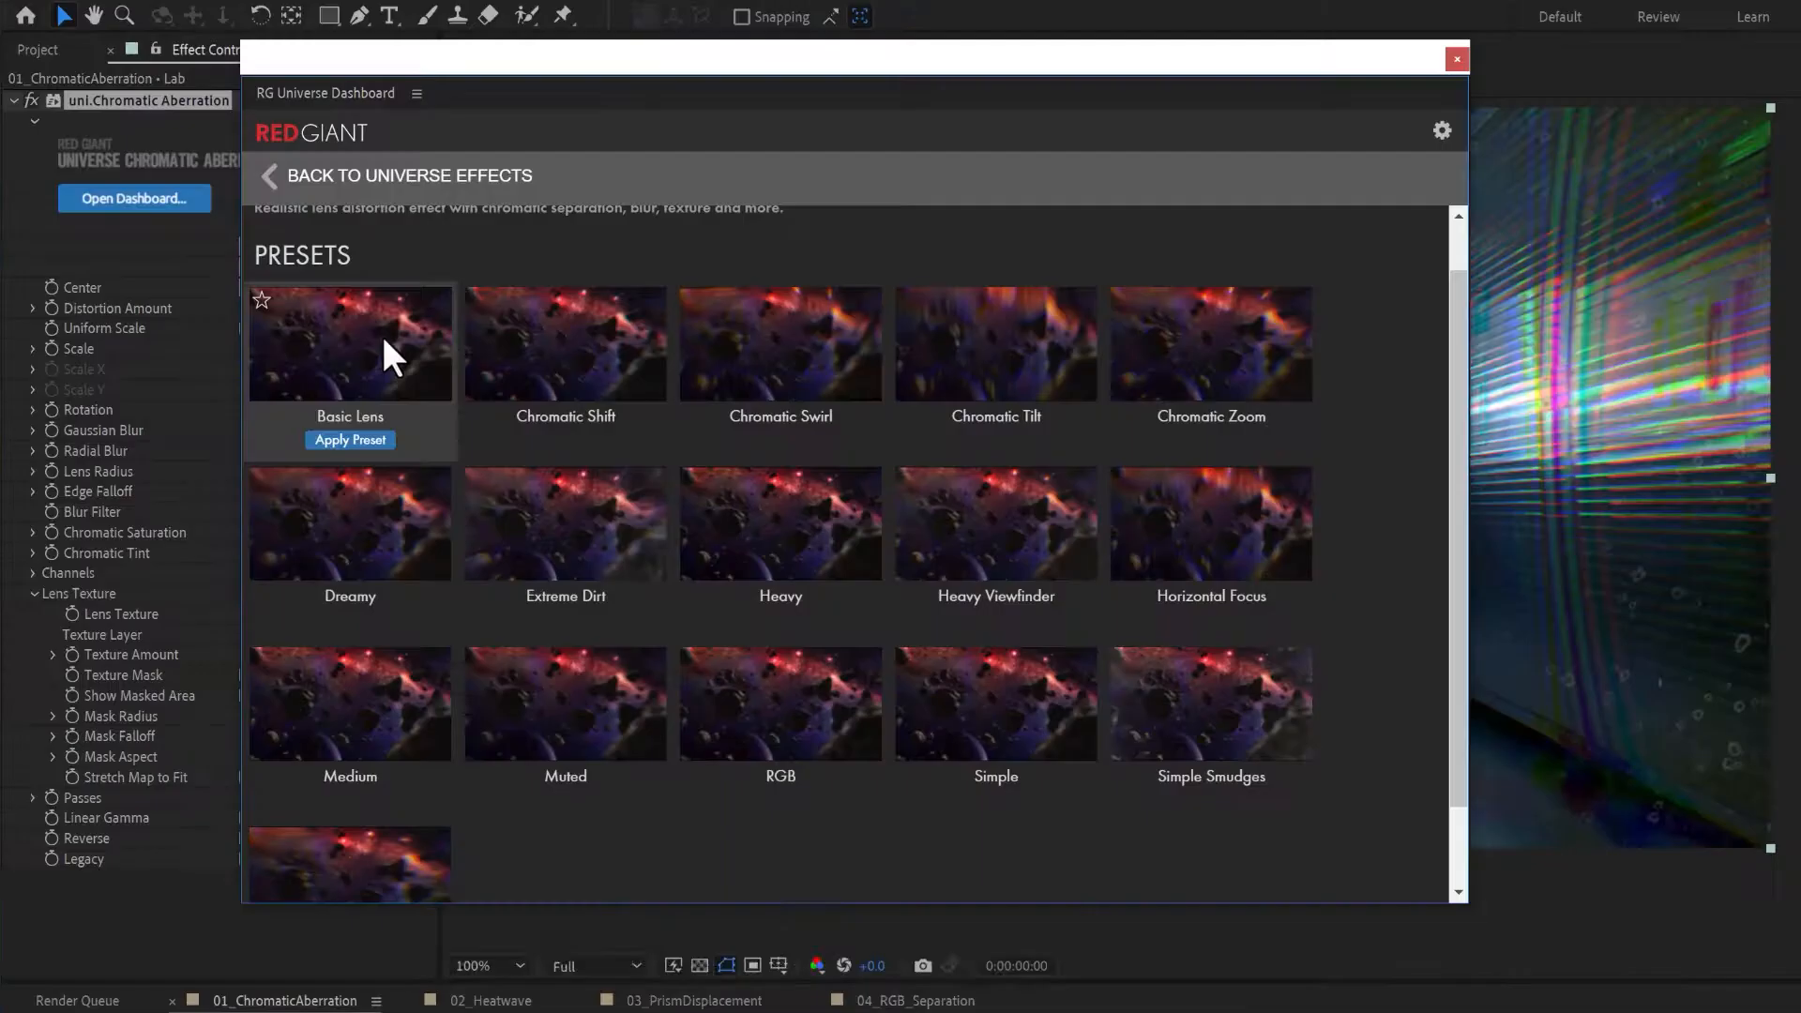
mouse_move(1178, 536)
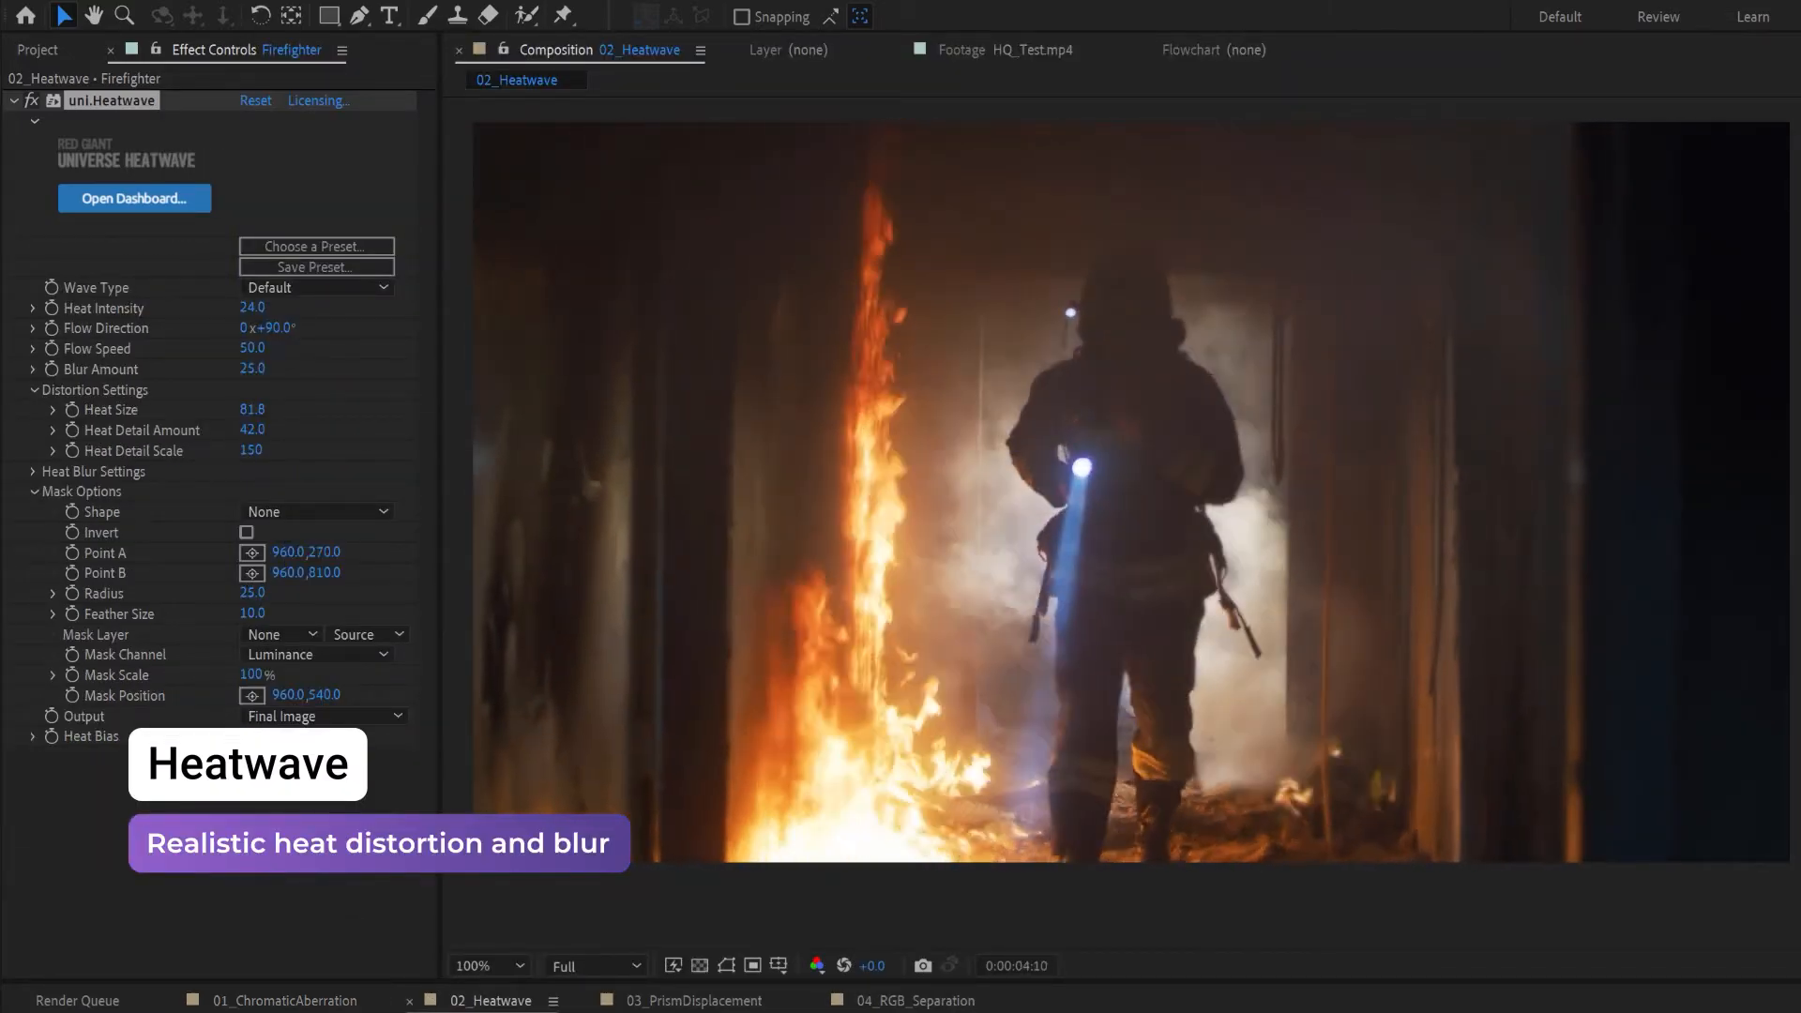
Apply the Superhot Heatwave preset (intensity 40, flow speed 85, blur 51) and expand Distortion Settings
left_click(134, 198)
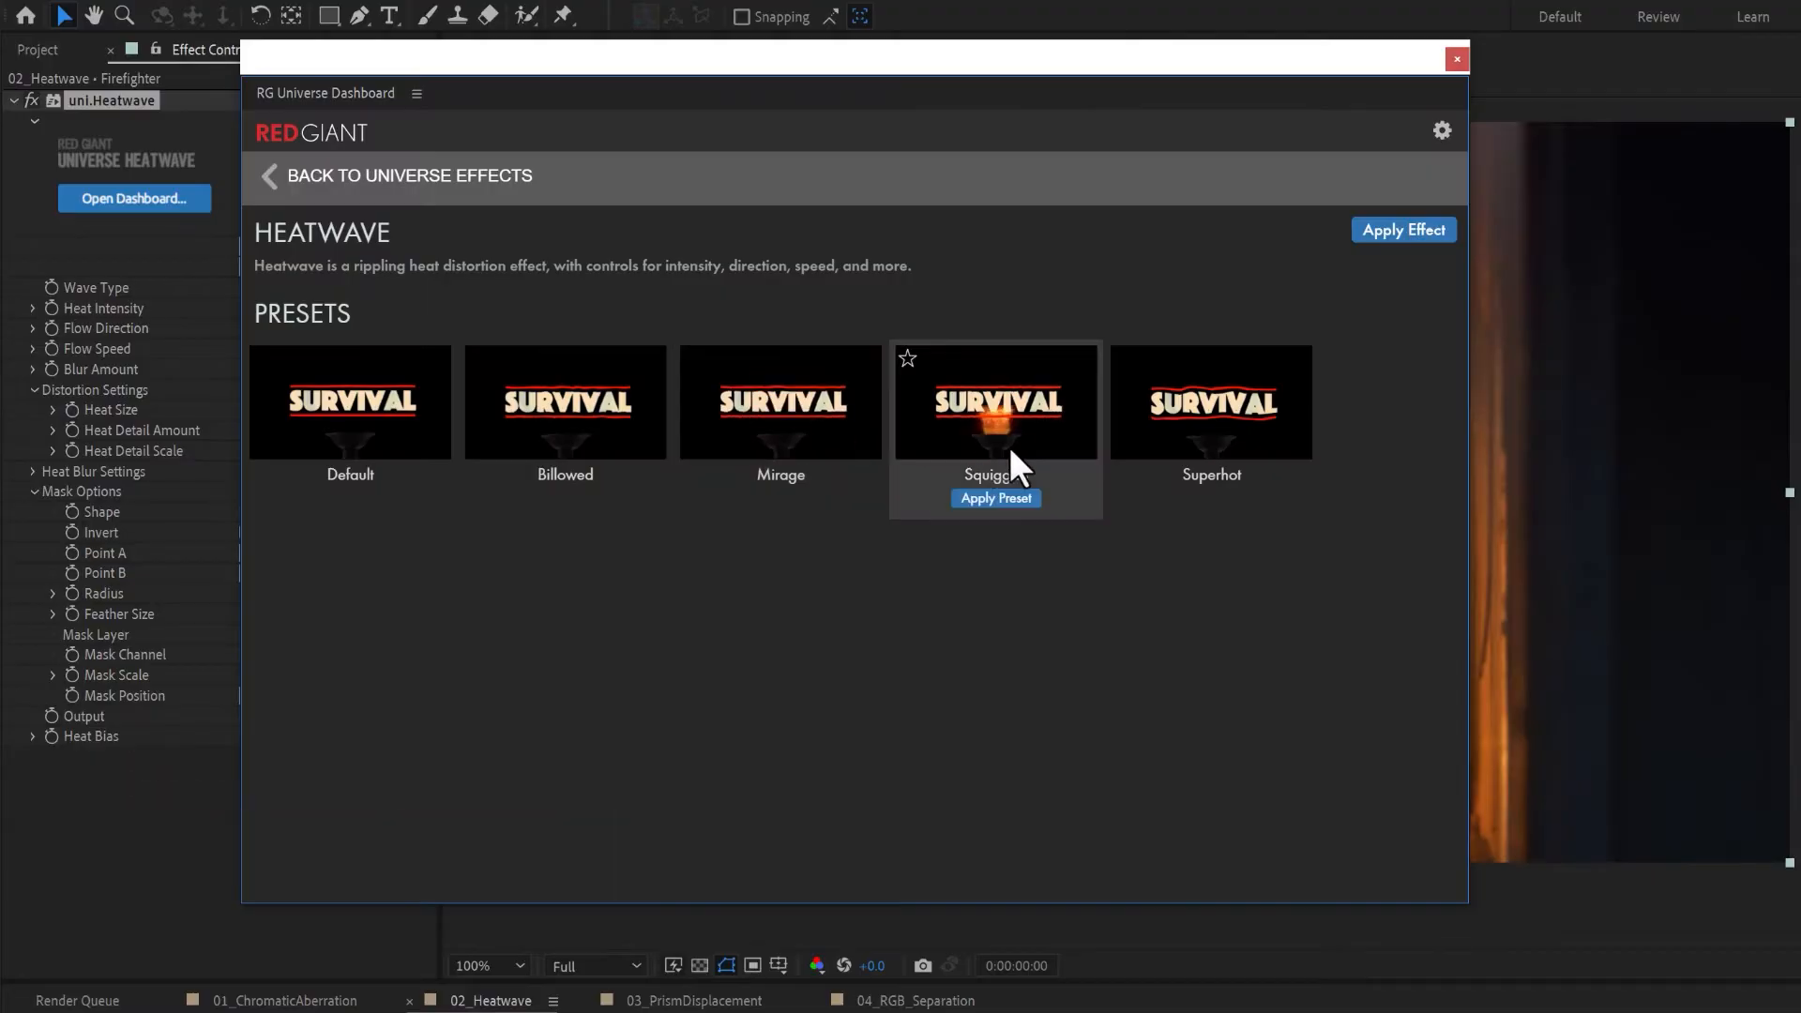
mouse_move(1212, 440)
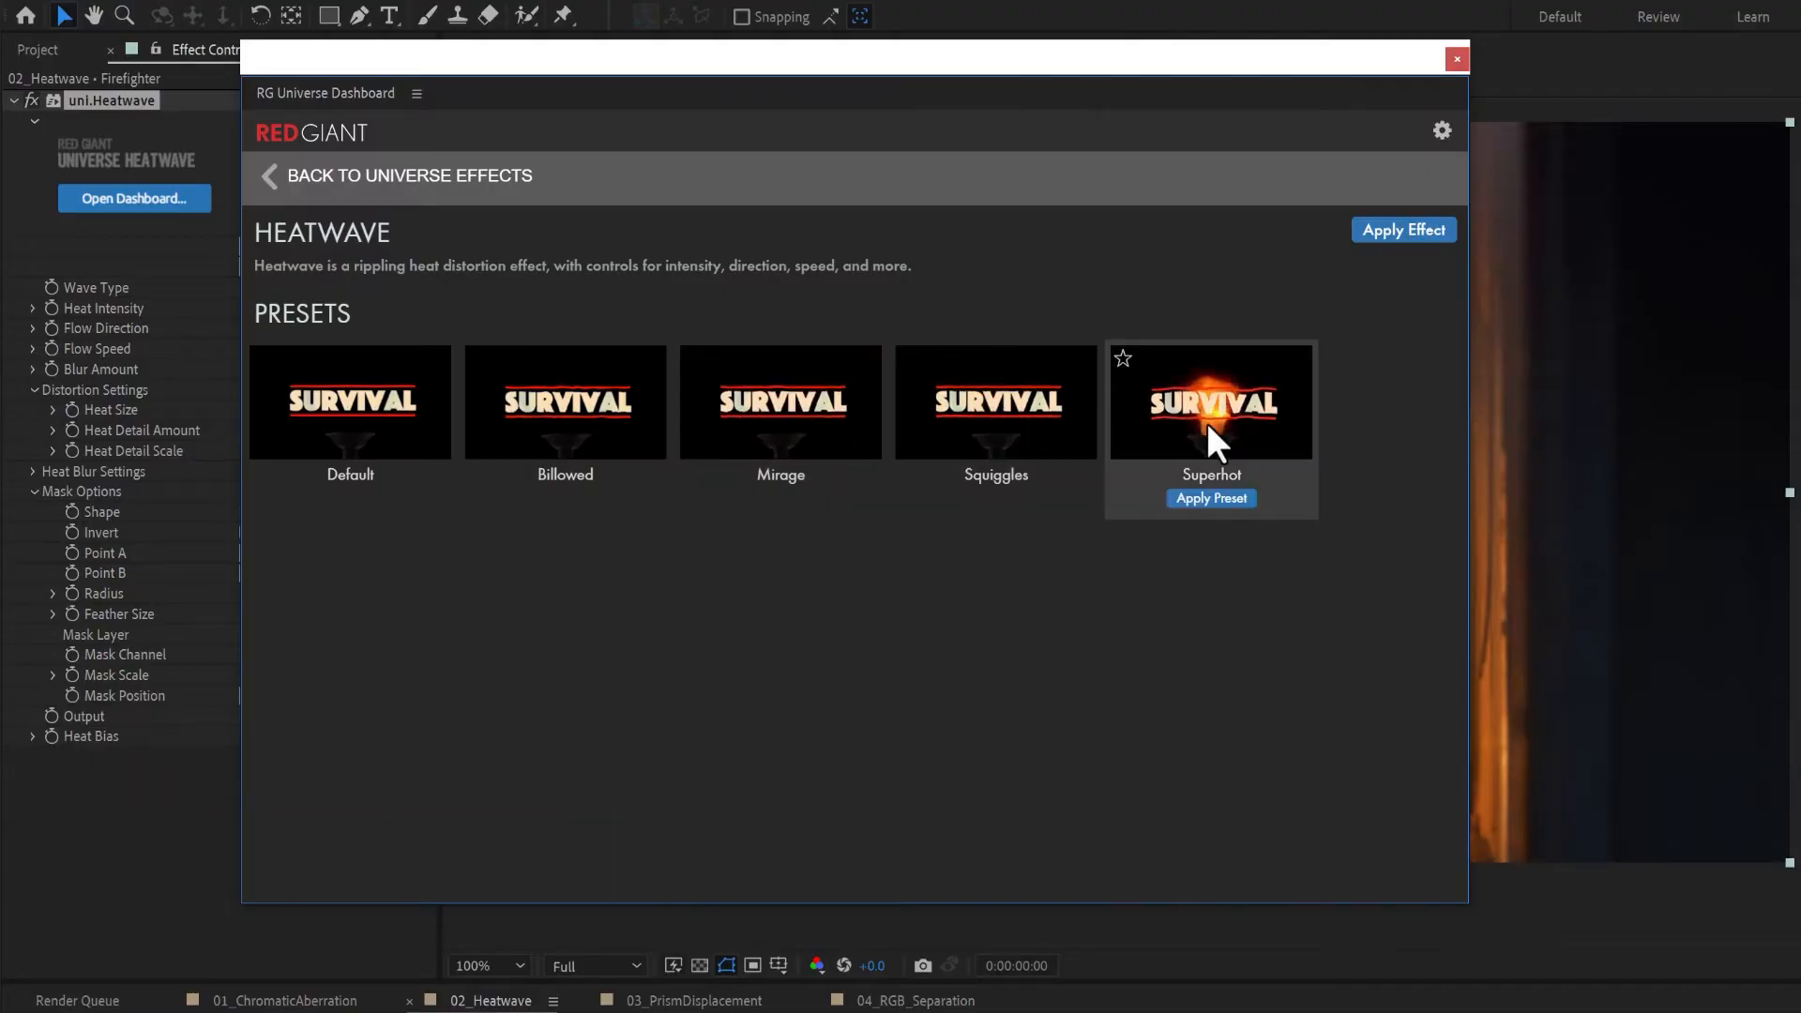
left_click(1210, 497)
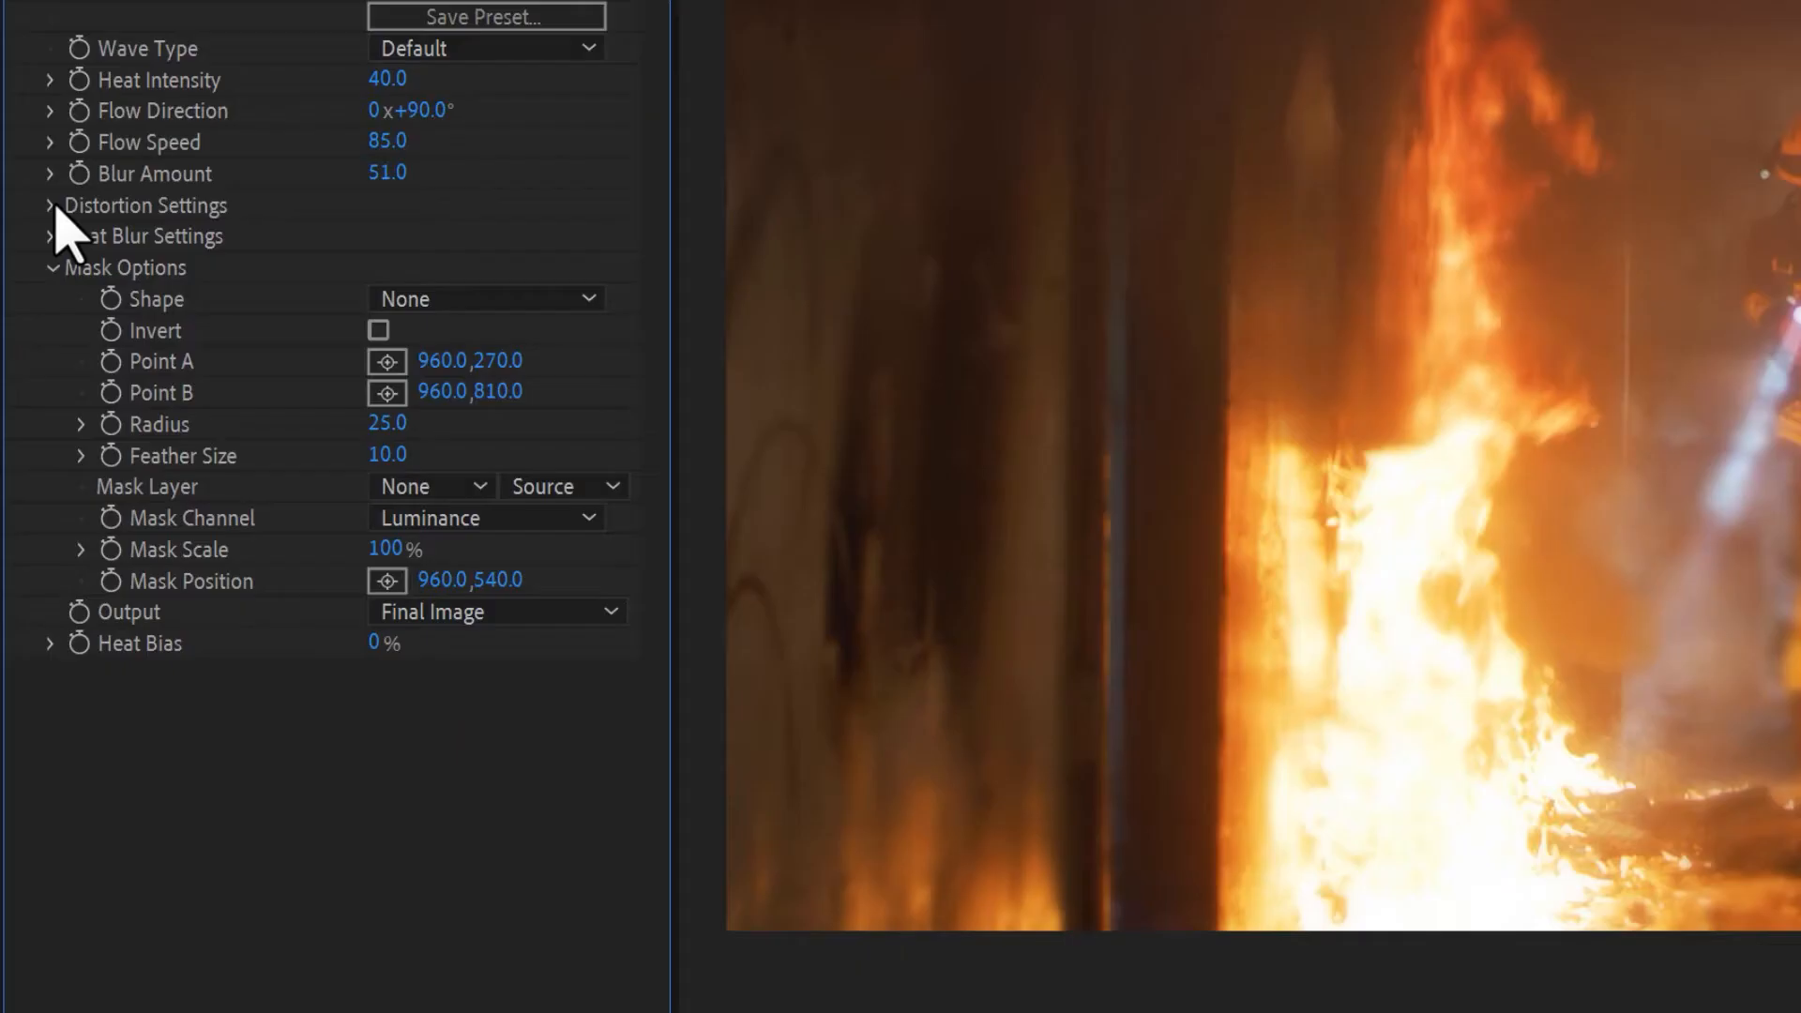
left_click(51, 205)
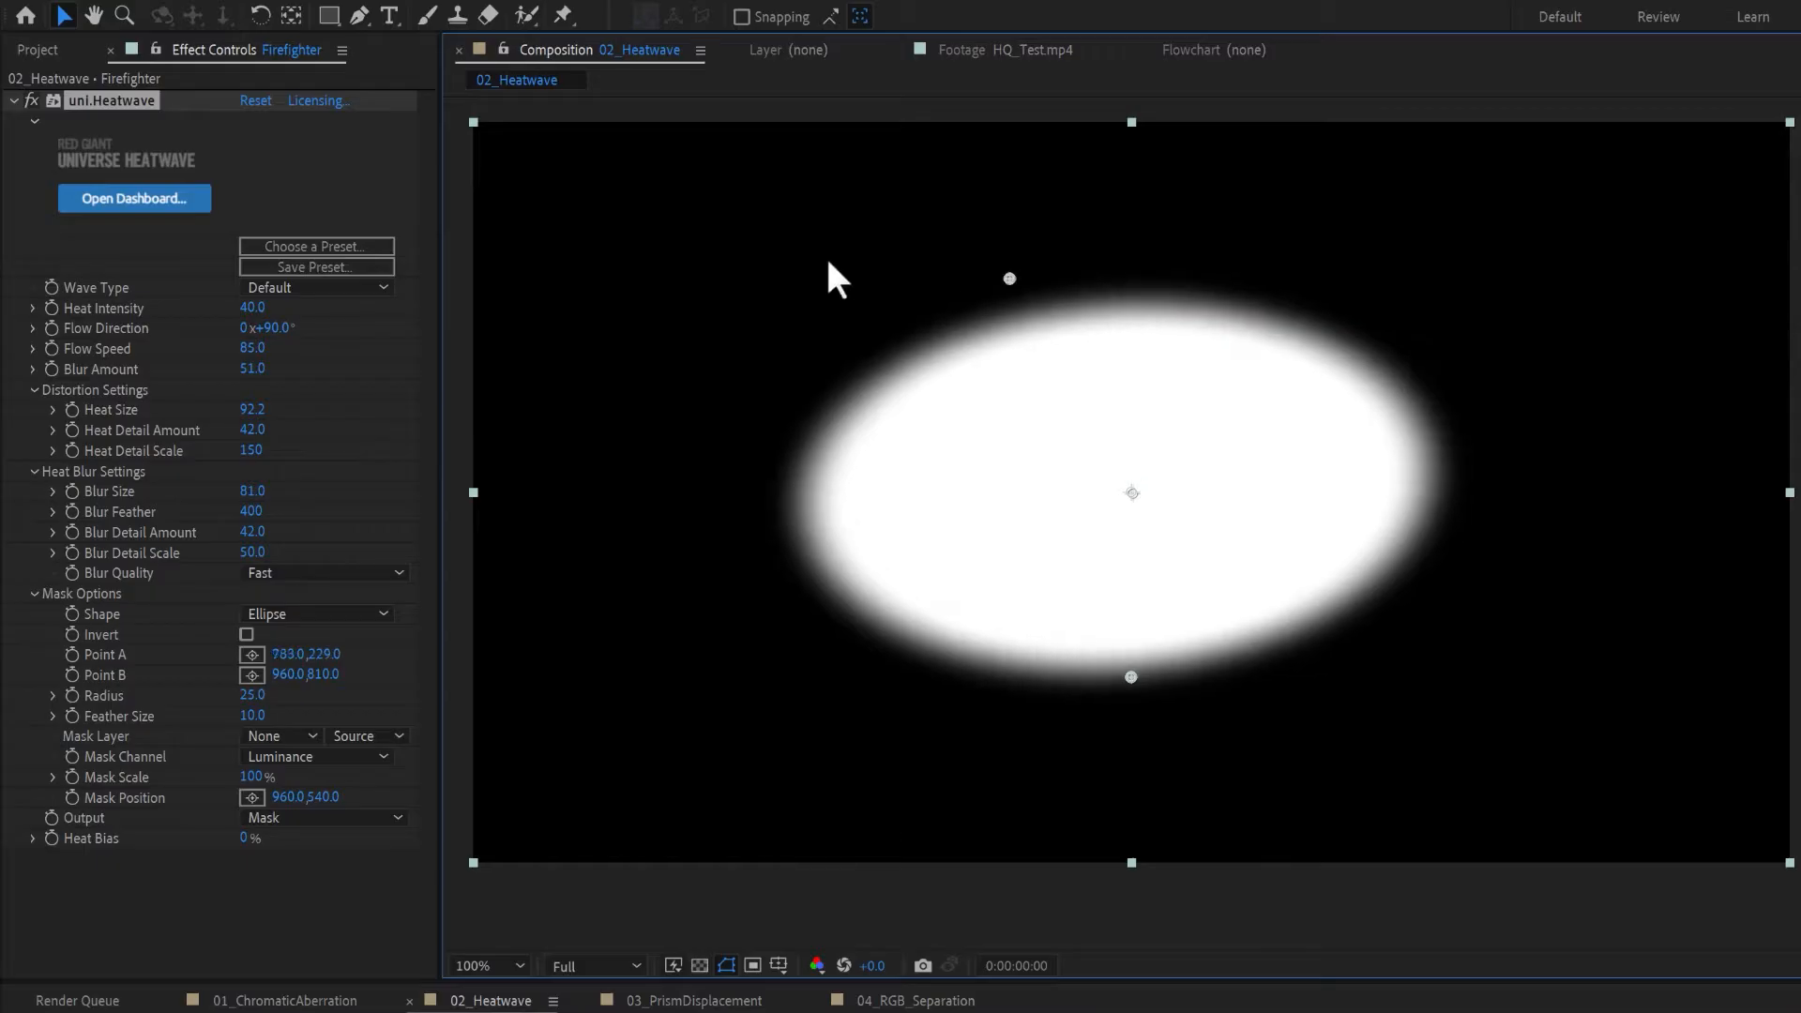
Set the Heatwave mask shape to Rectangle with mask output
left_click(316, 614)
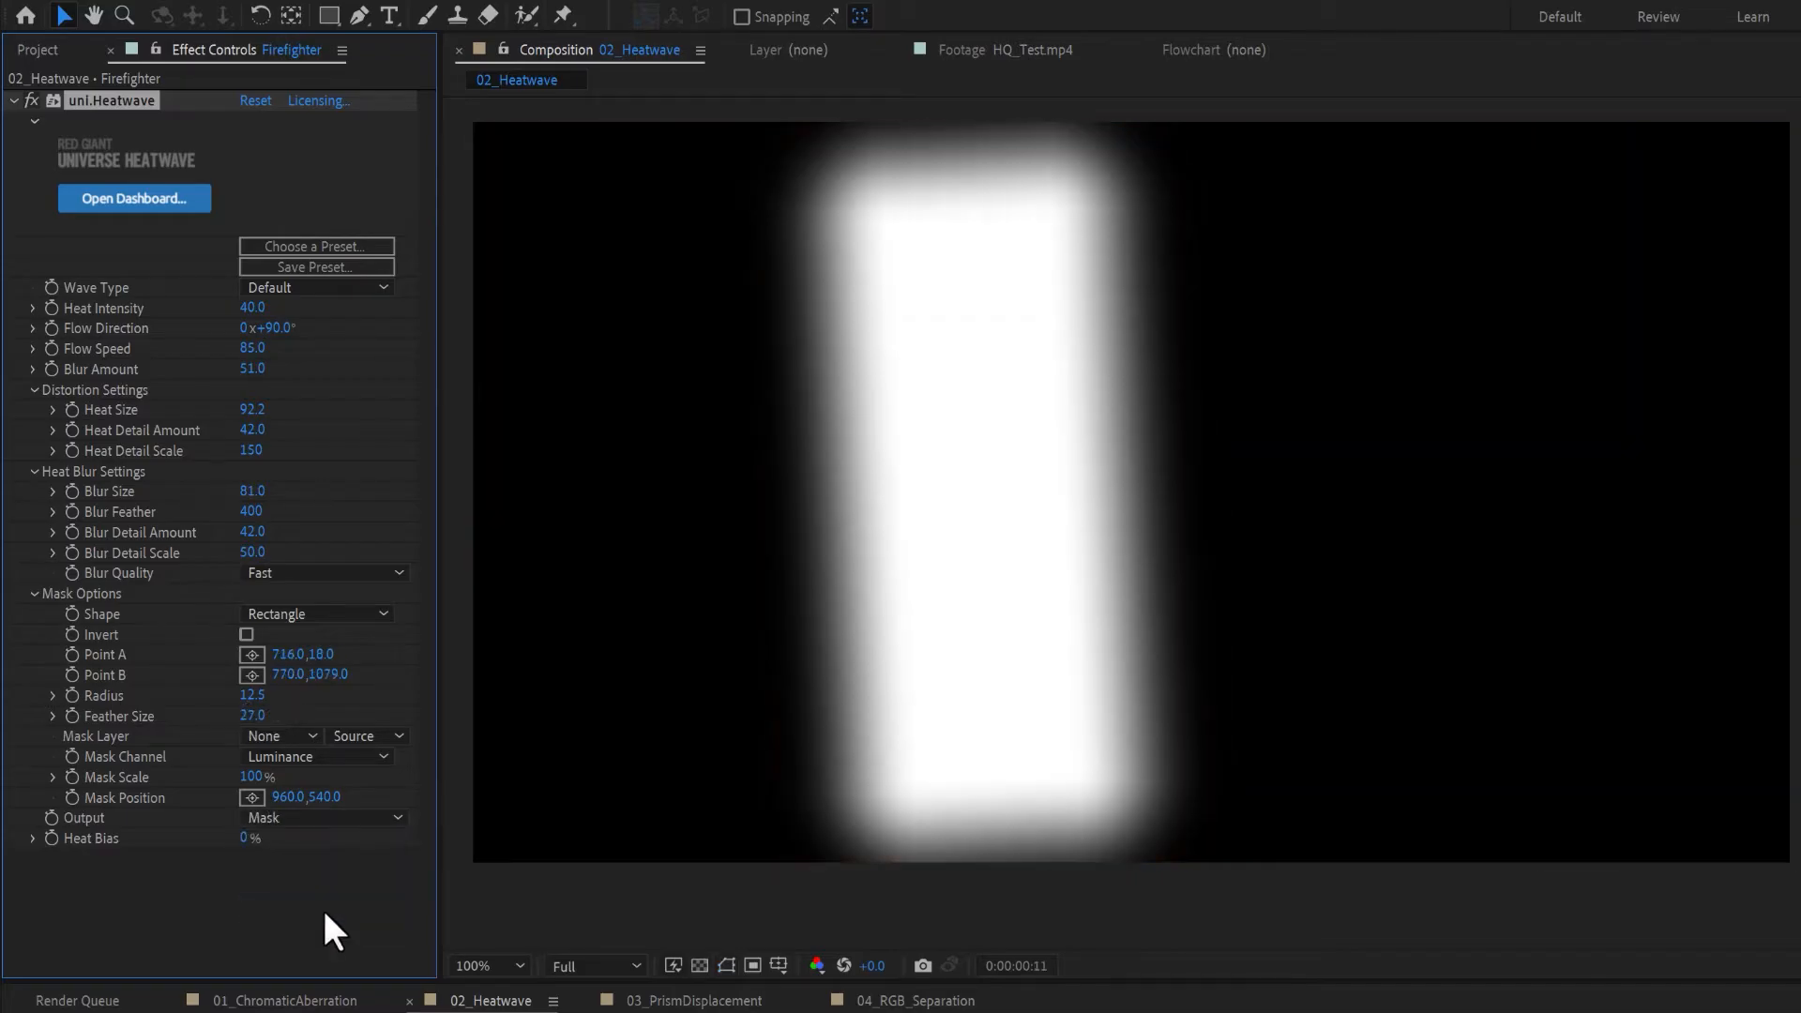
left_click(322, 817)
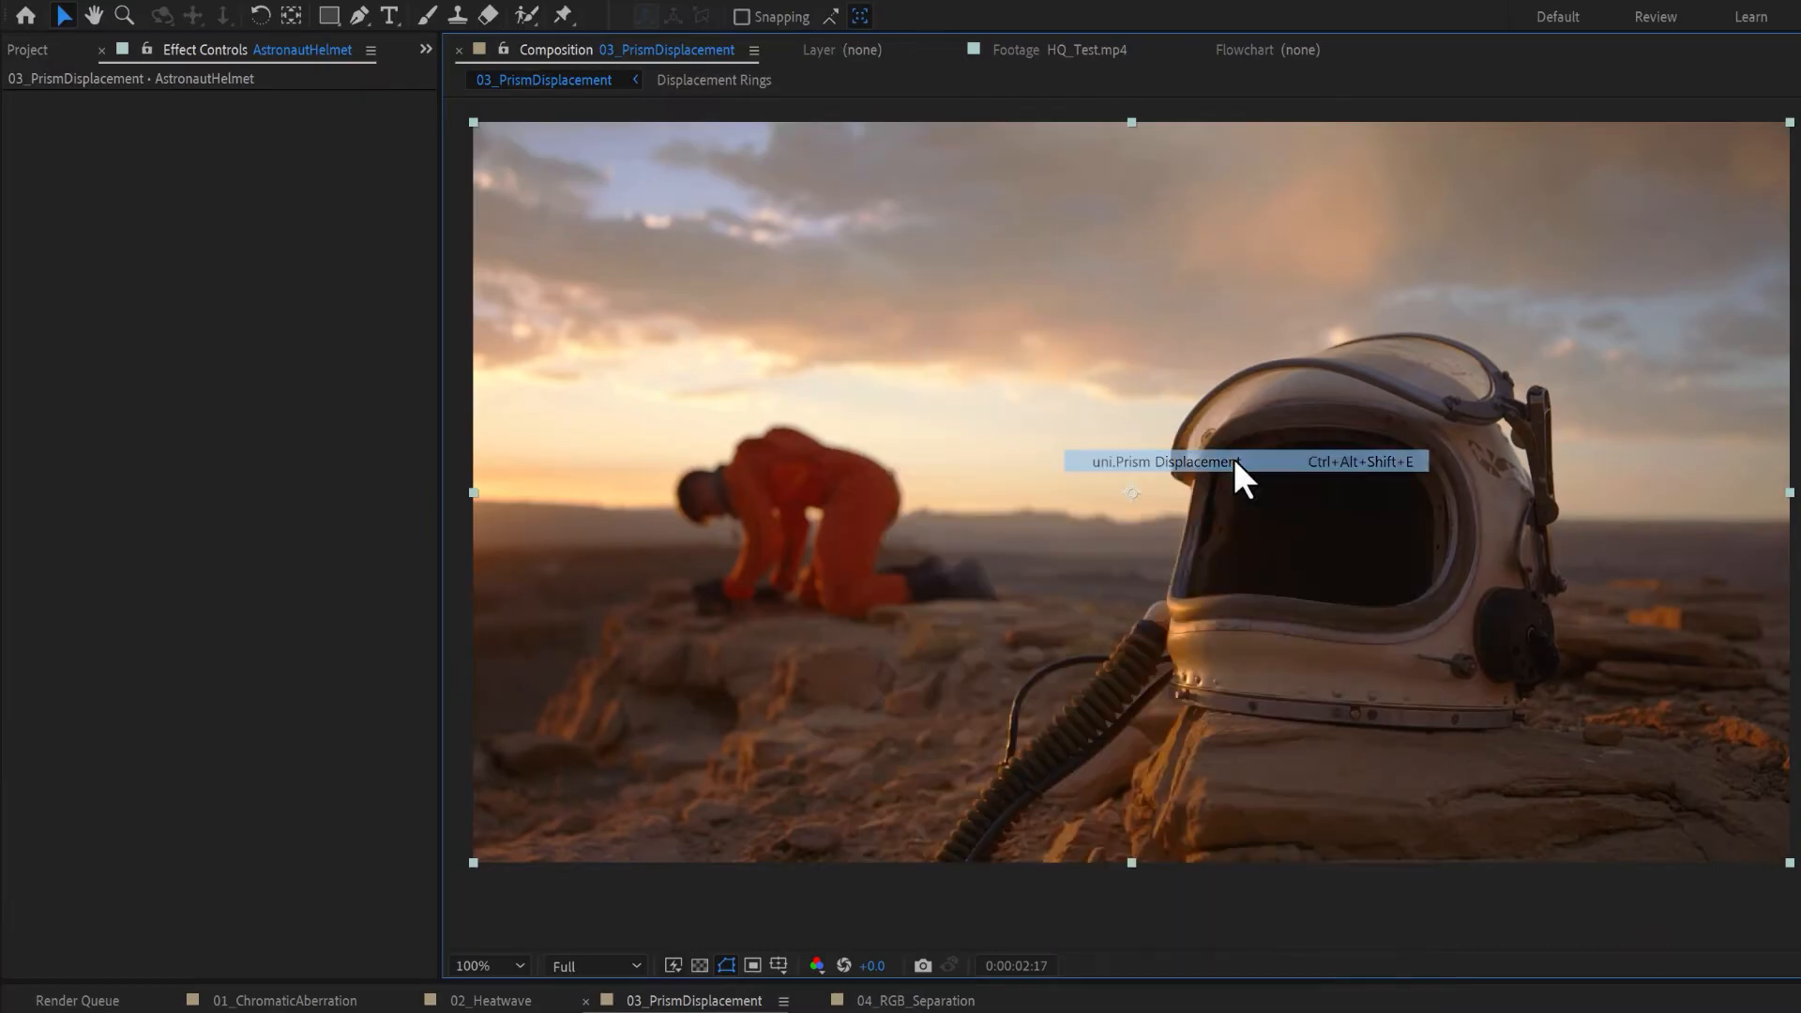
Apply uni.Prism Displacement and set its Displacement Source to Displacement Rings
left_click(1163, 461)
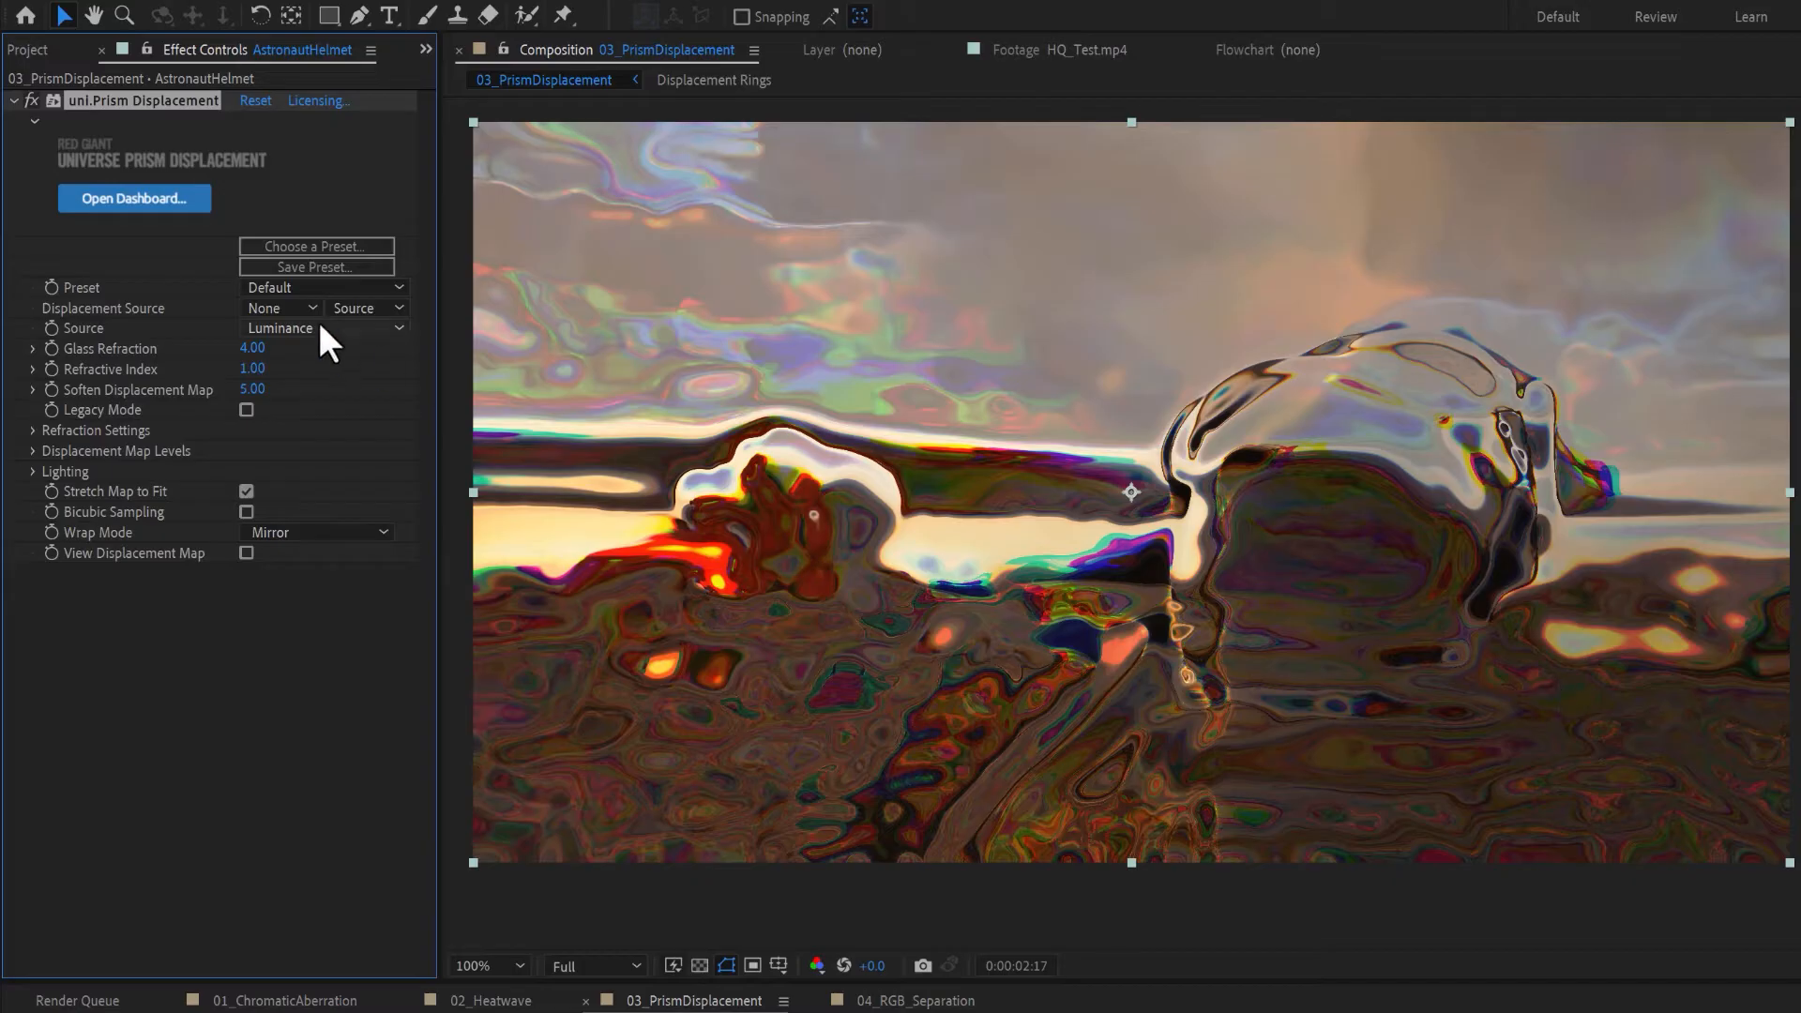
left_click(280, 308)
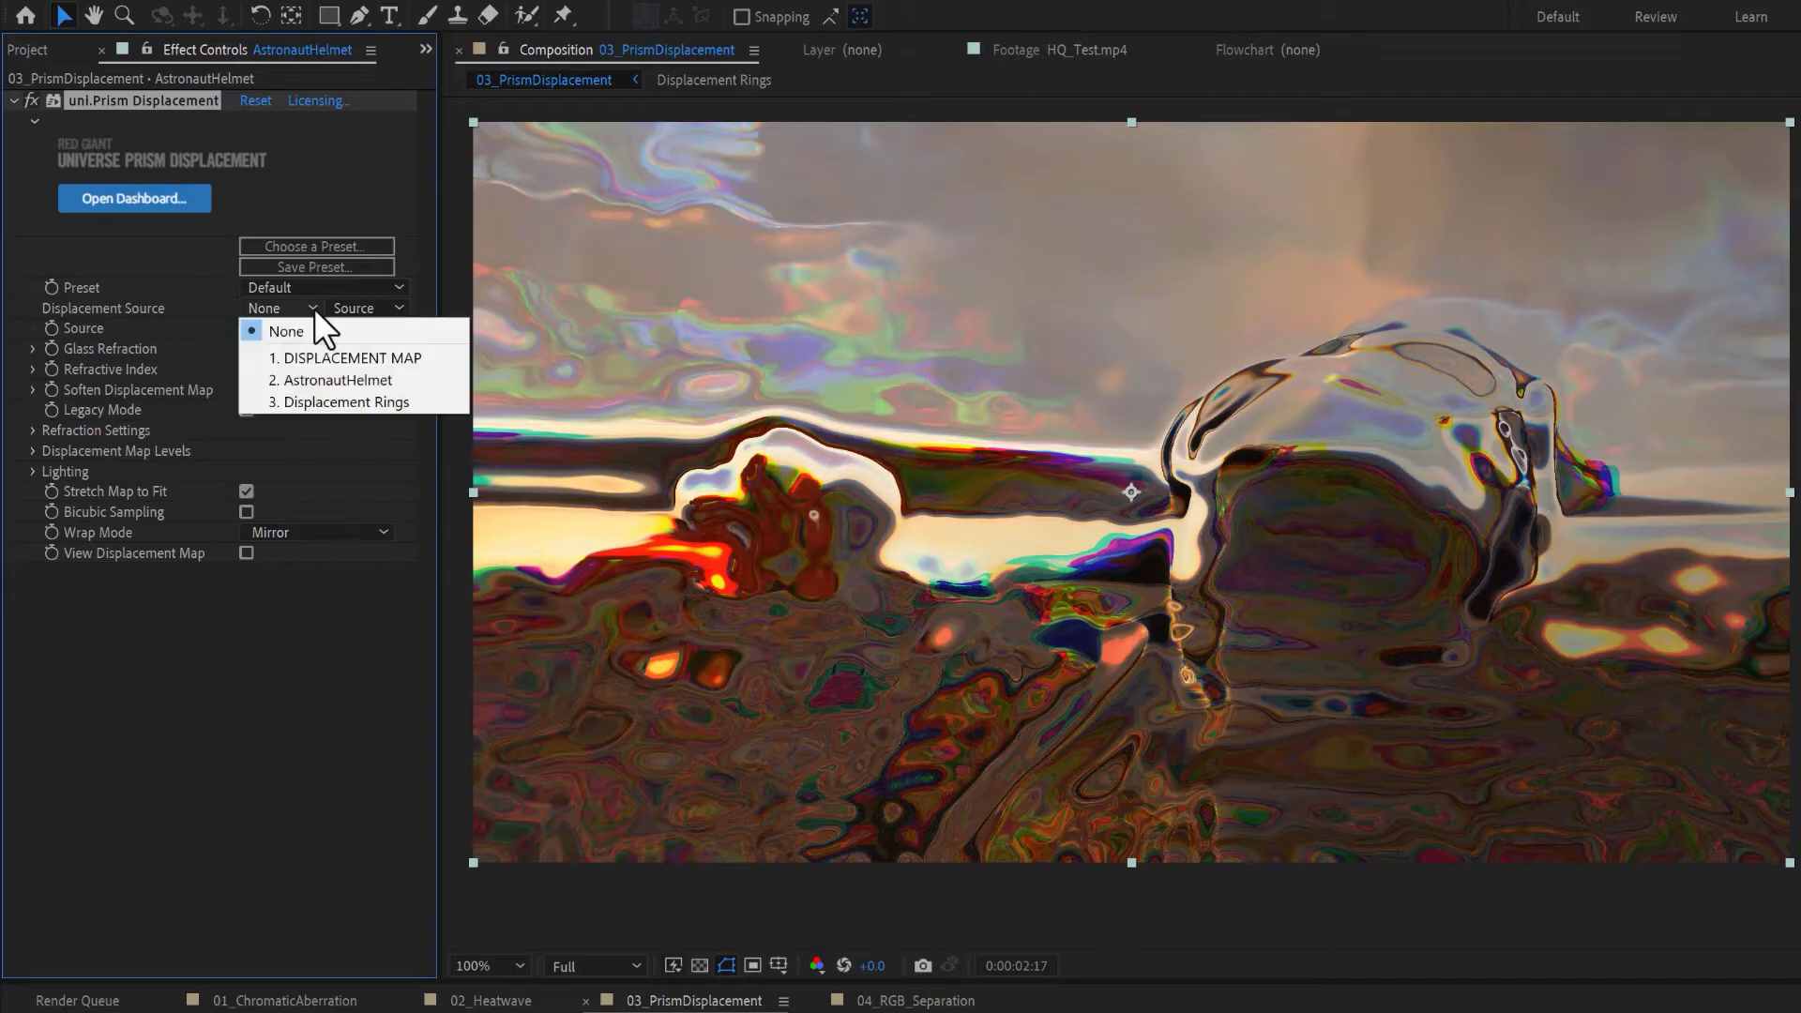
mouse_move(354, 402)
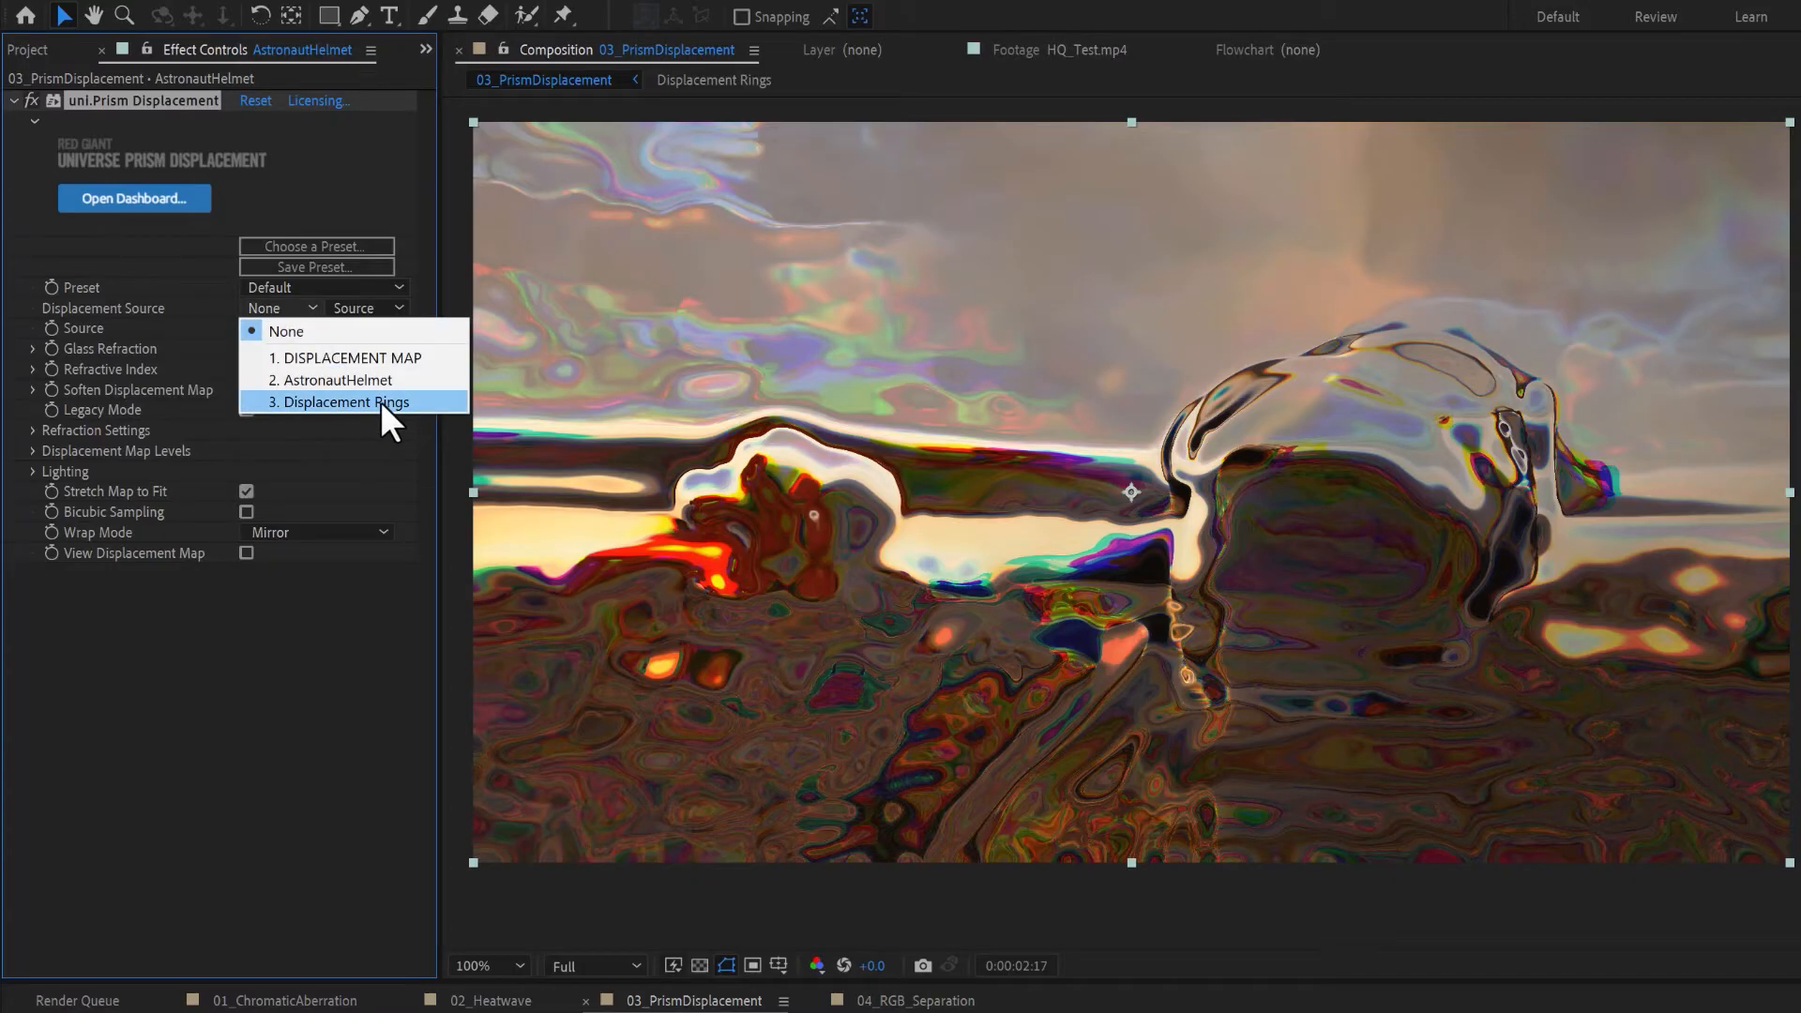
left_click(344, 403)
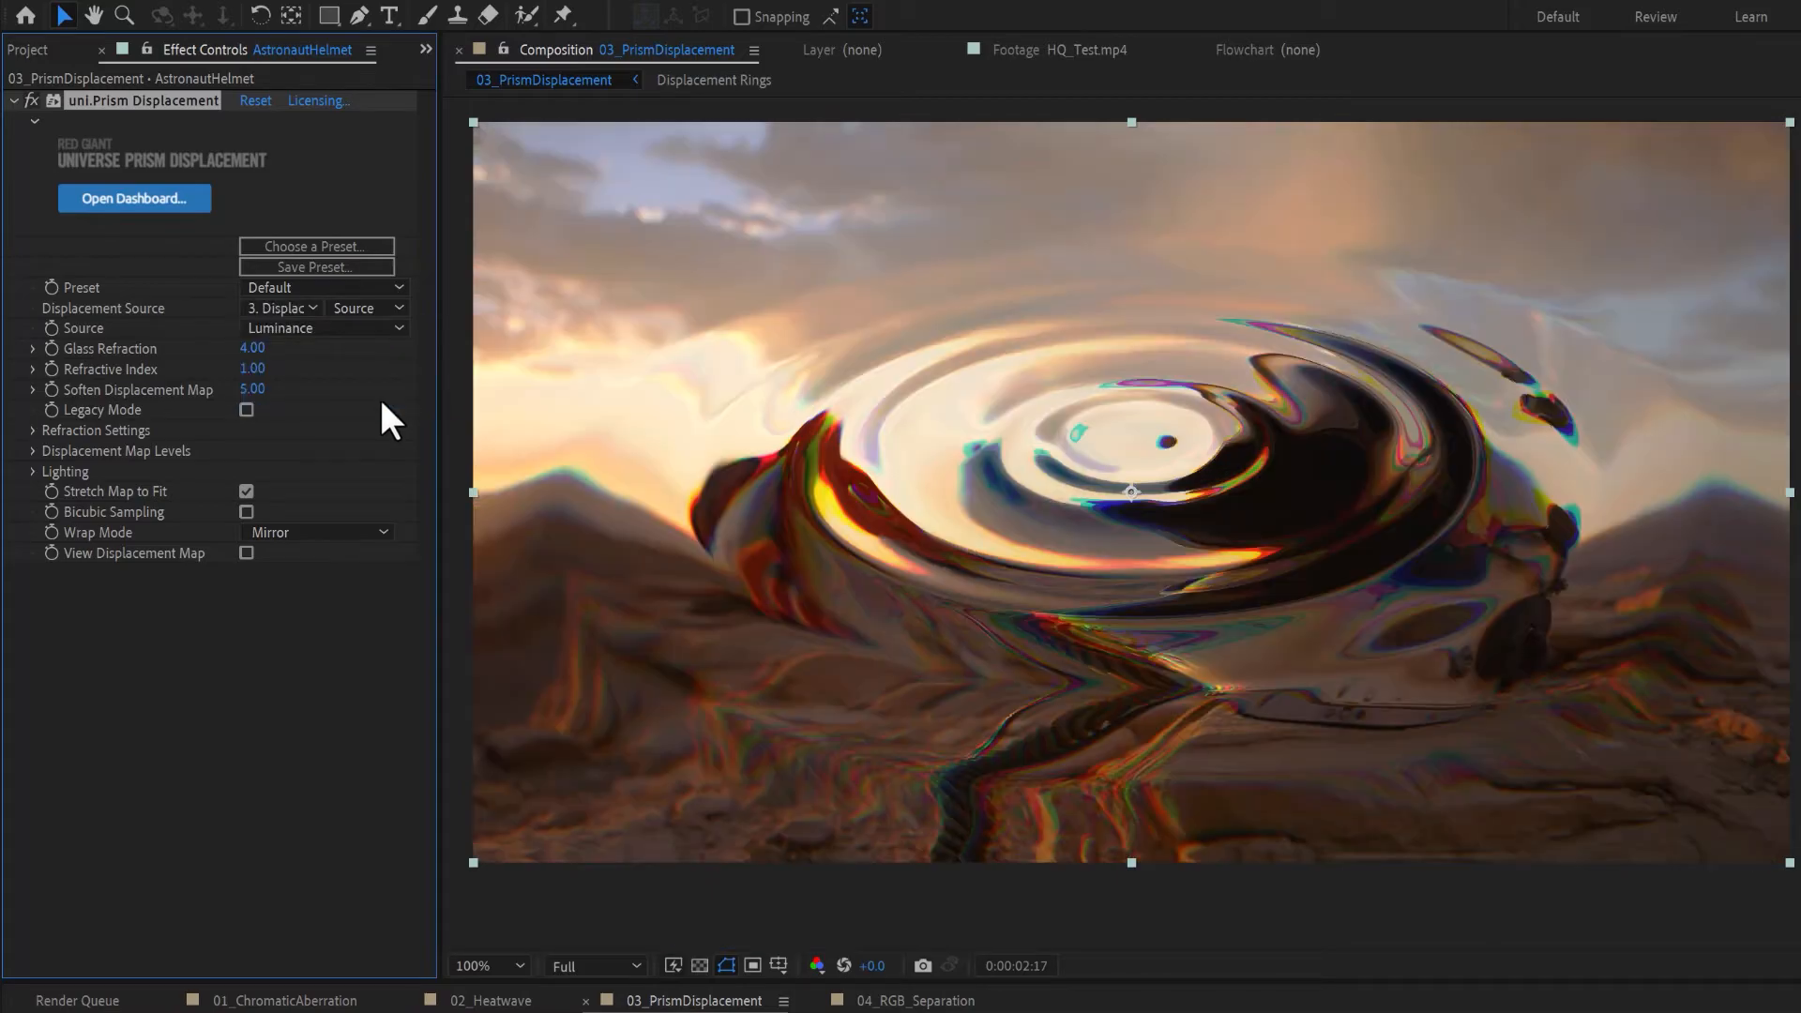
mouse_move(1229, 597)
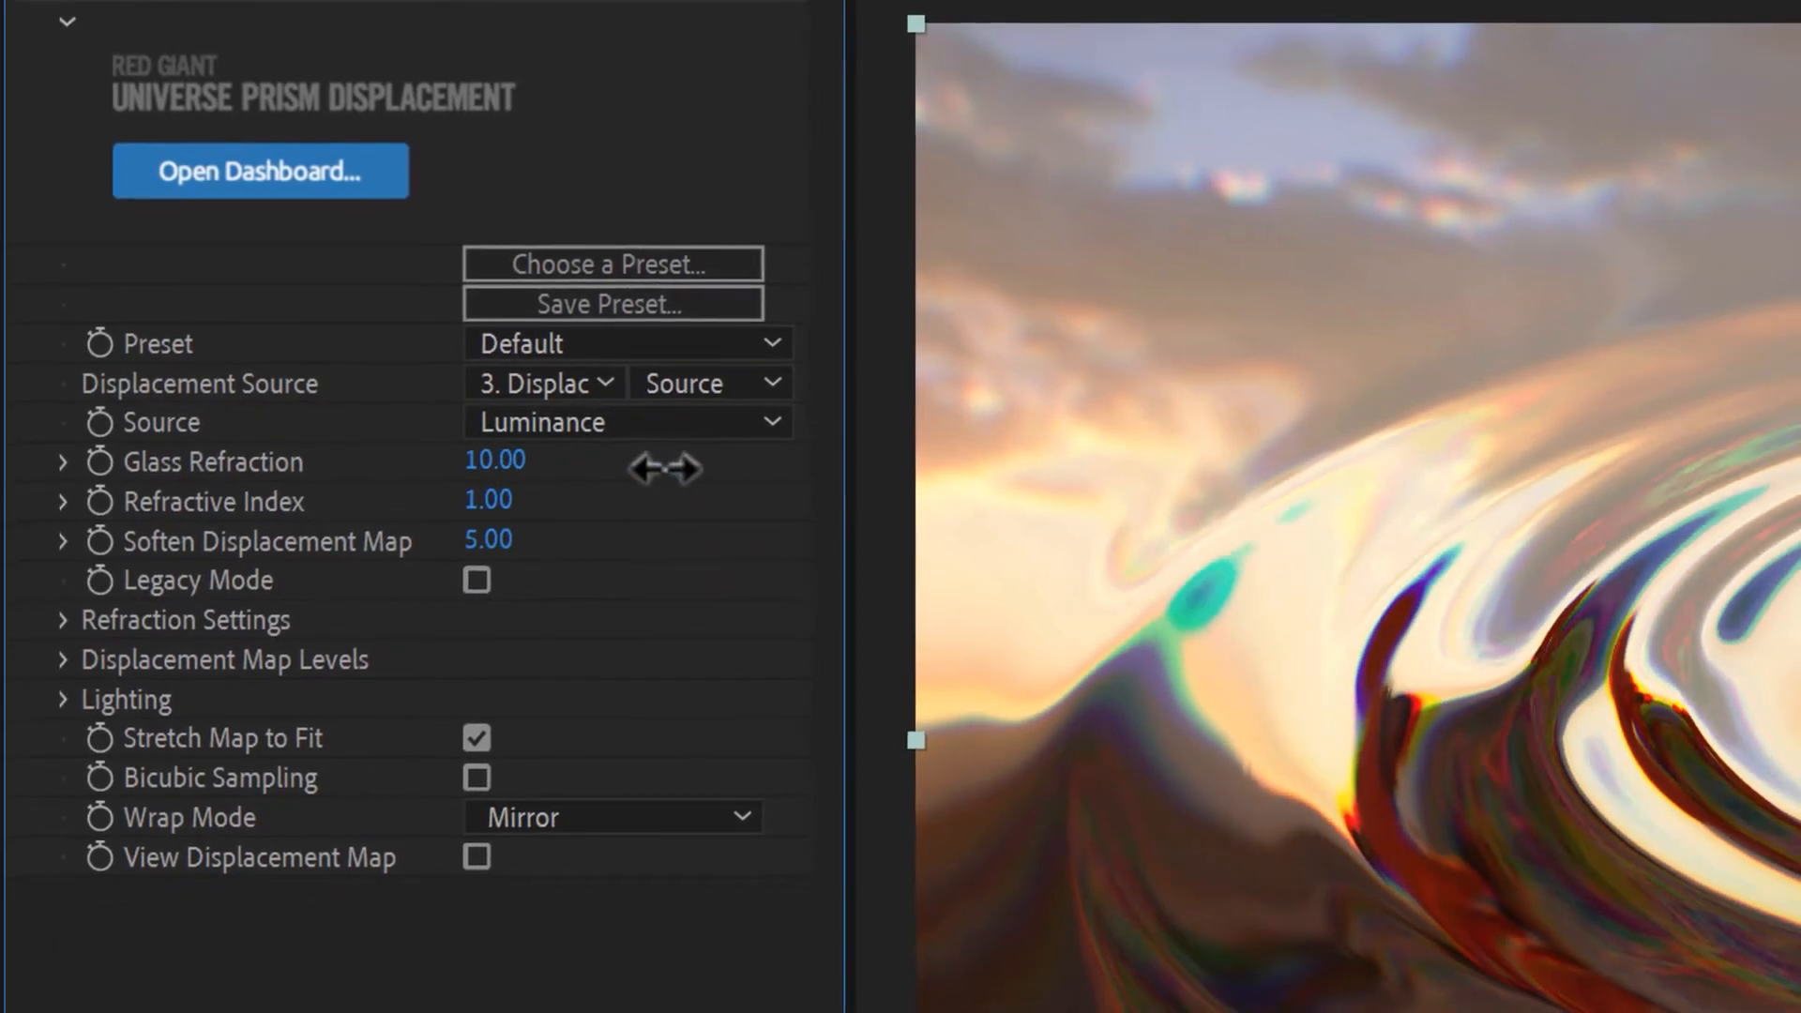
Set Glass Refraction to 4.30 and Soften Displacement Map to 24
left_click_drag(495, 460, 483, 459)
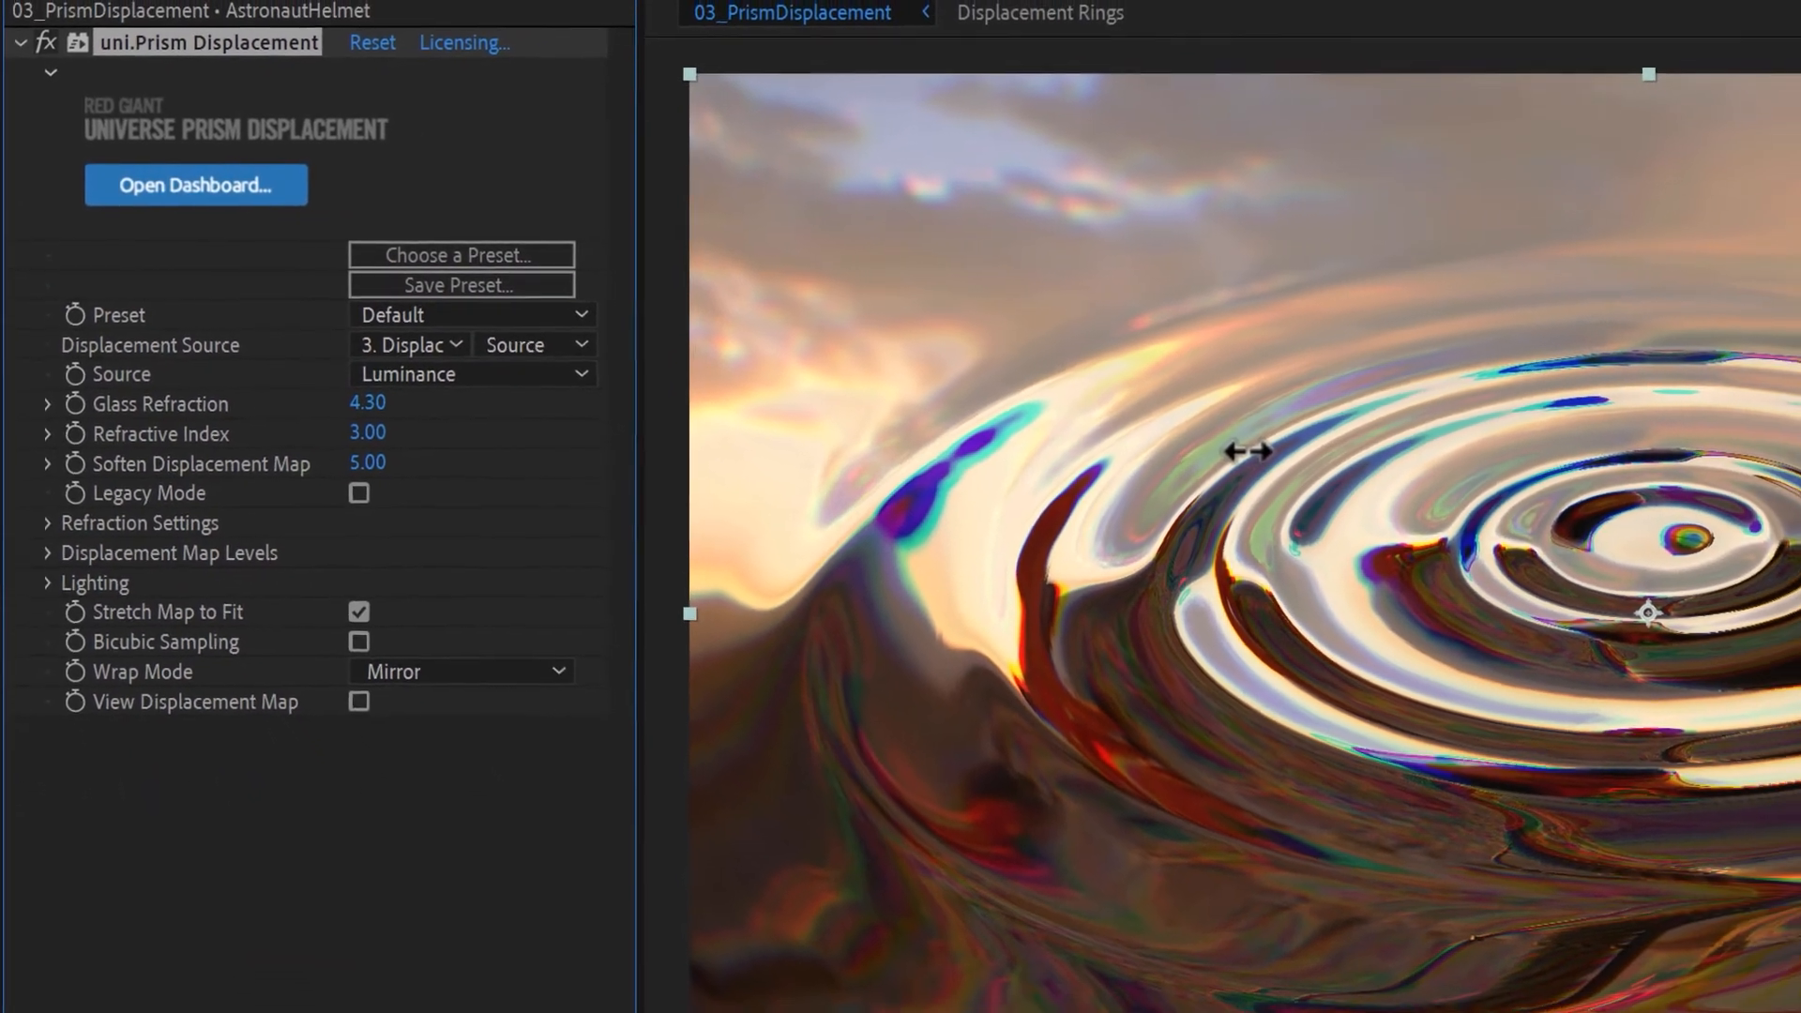
left_click_drag(368, 461, 333, 429)
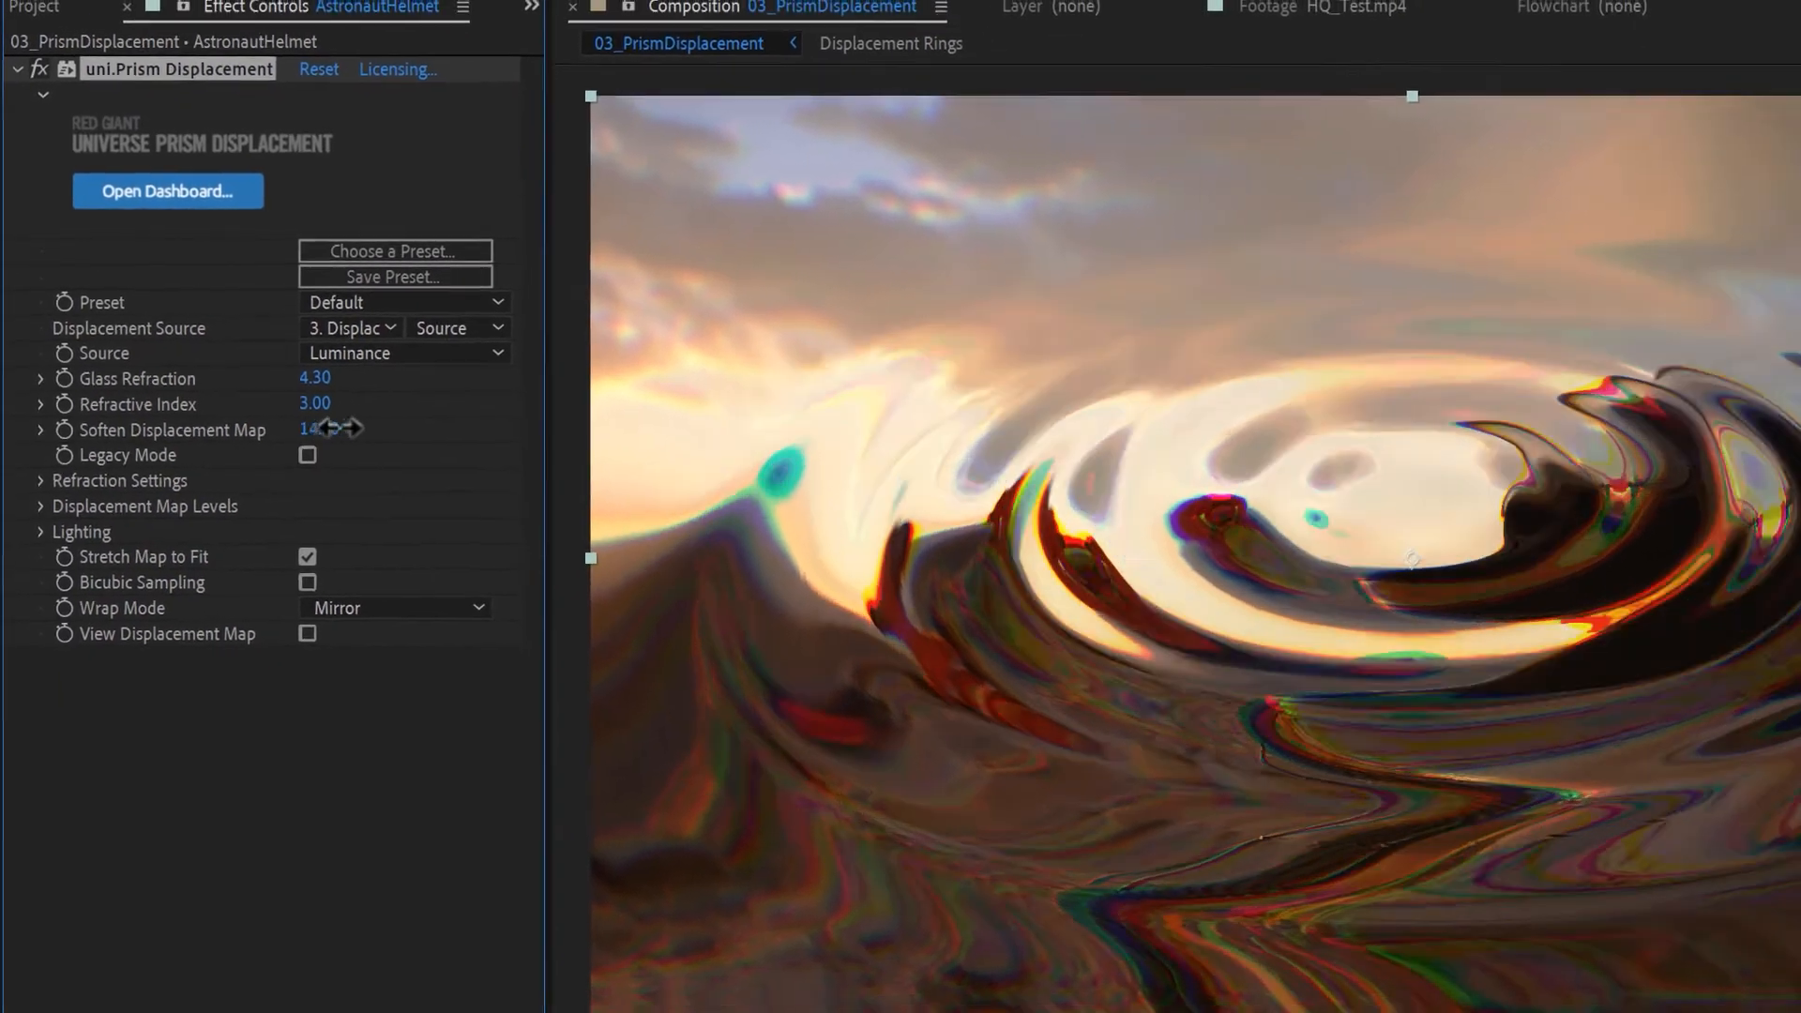
left_click_drag(308, 430, 319, 403)
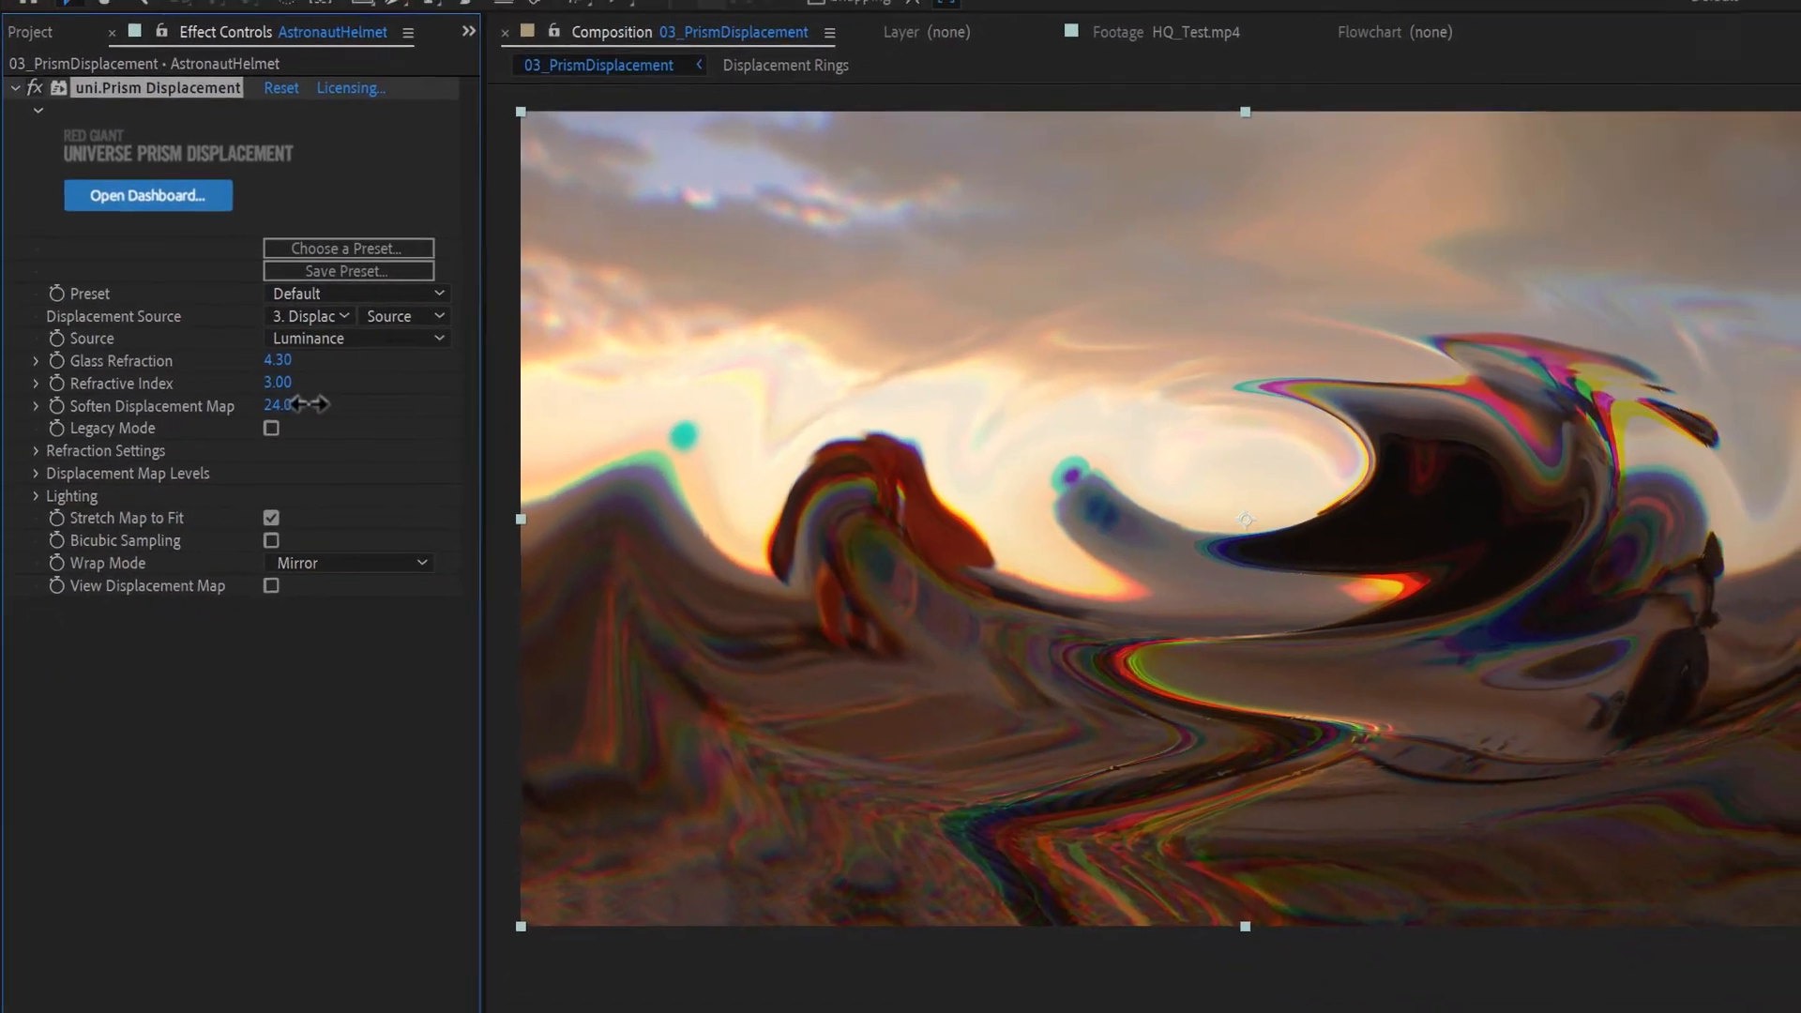
left_click(36, 449)
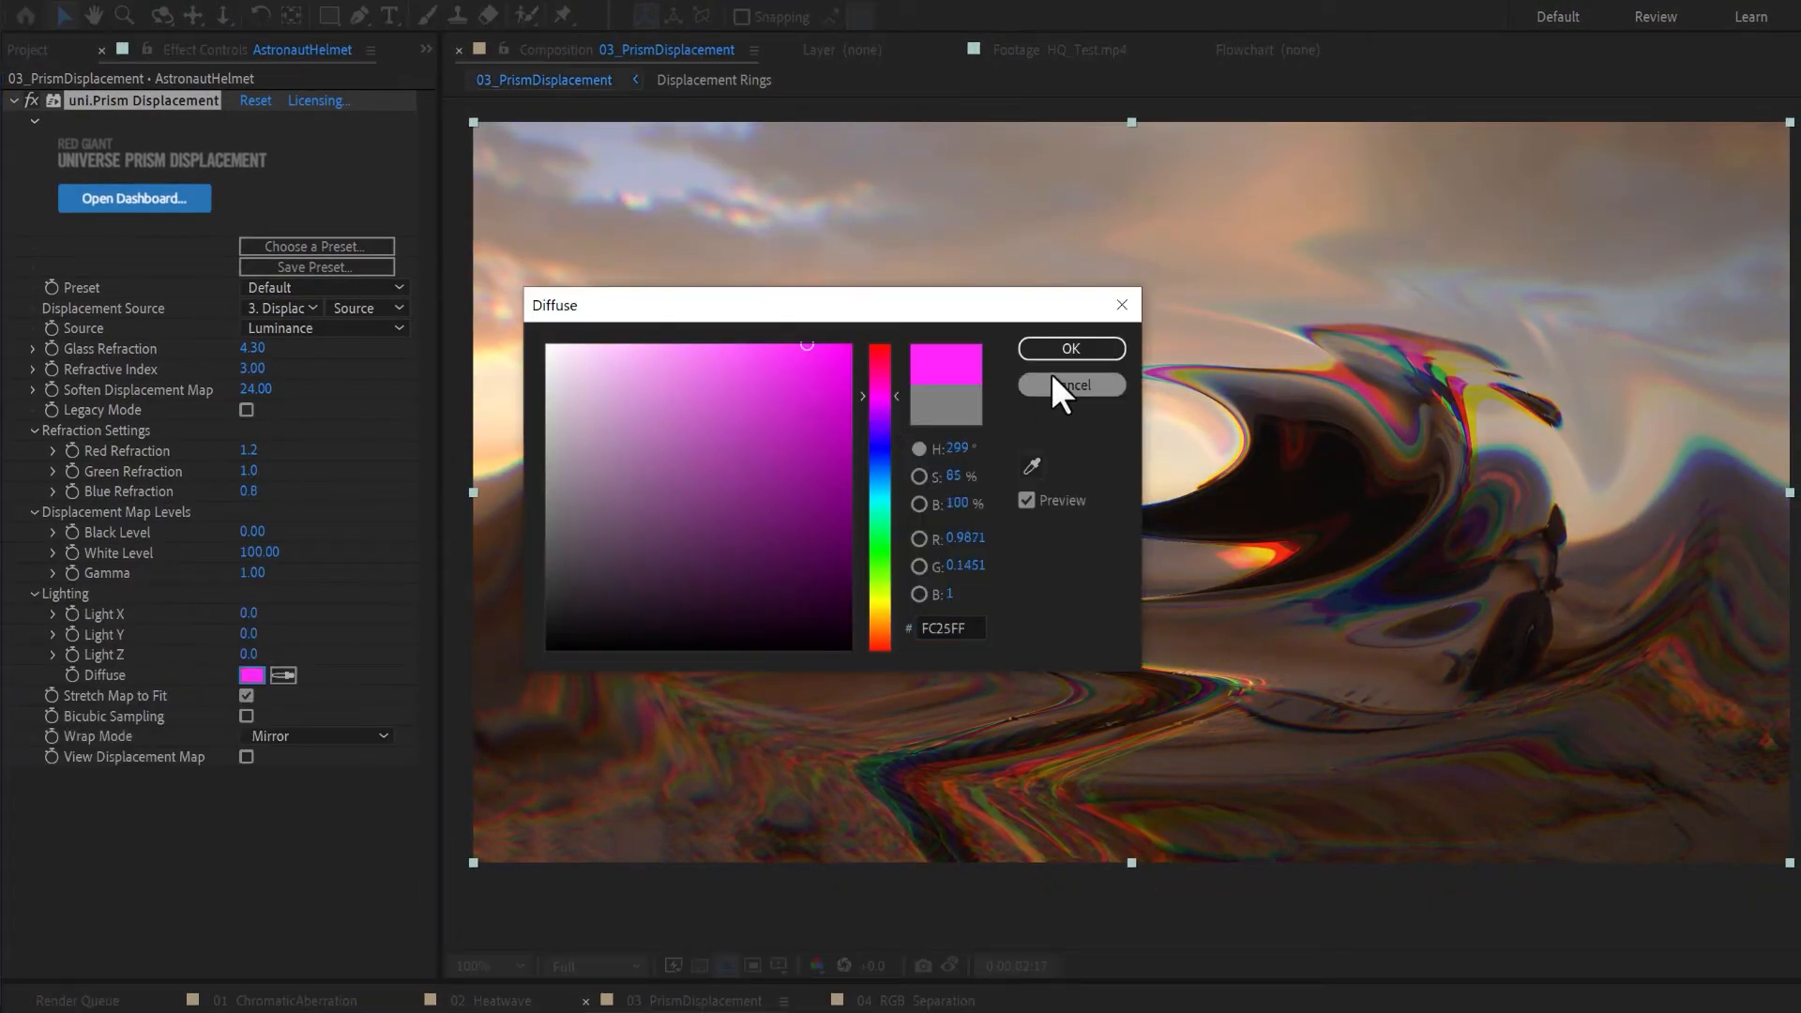
Confirm a magenta Diffuse light colour for the helmet scene
left_click(1070, 349)
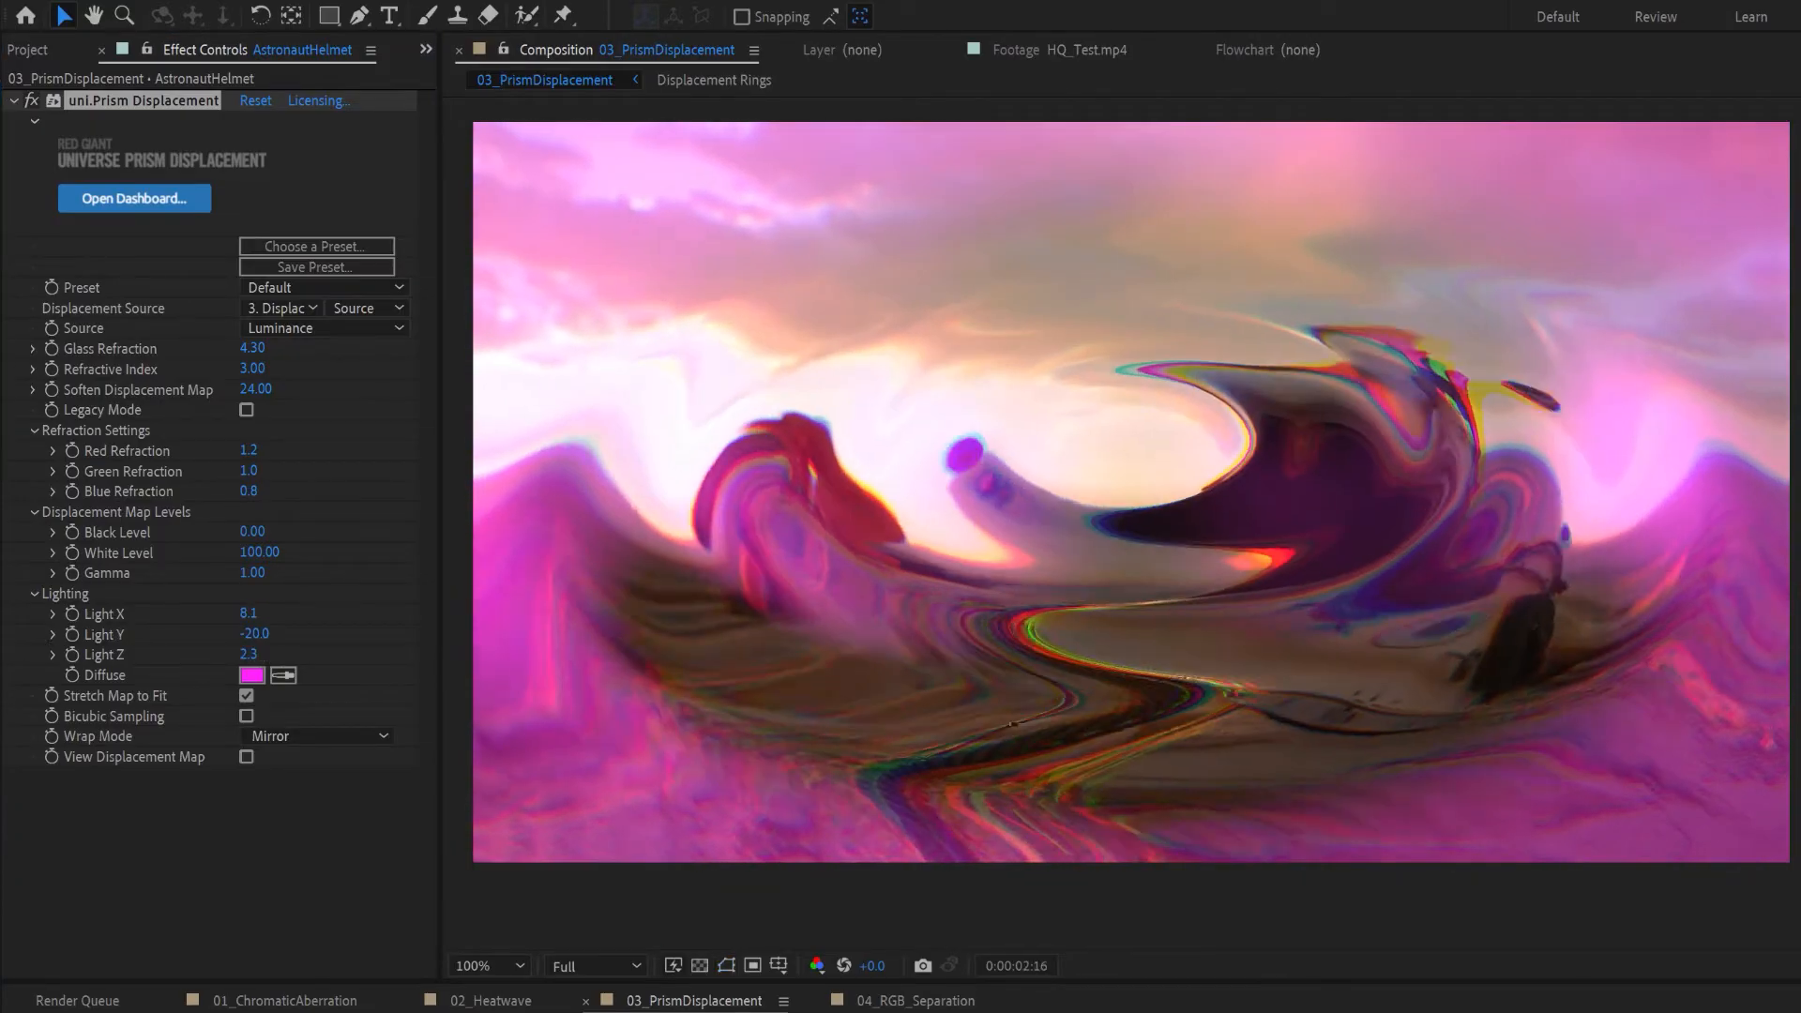
left_click(906, 1001)
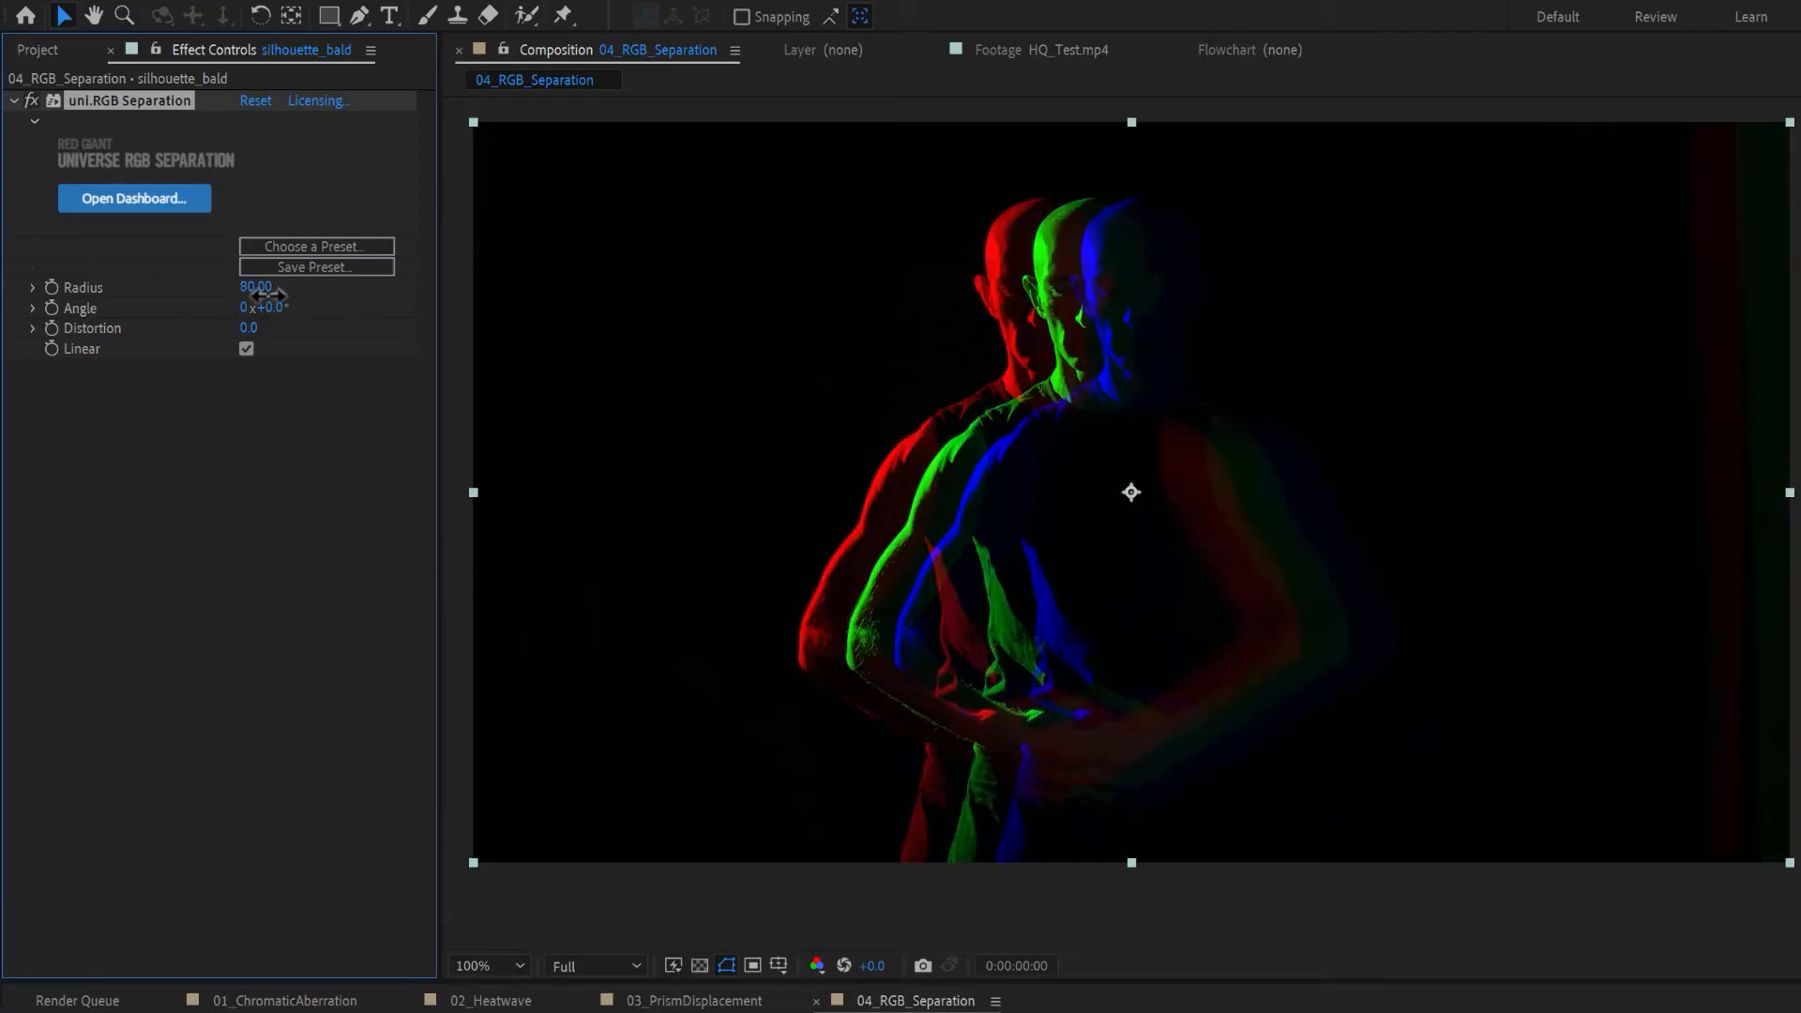
Adjust the uni.RGB Separation Radius to offset the colour copies, then change the Angle
left_click_drag(255, 287, 298, 287)
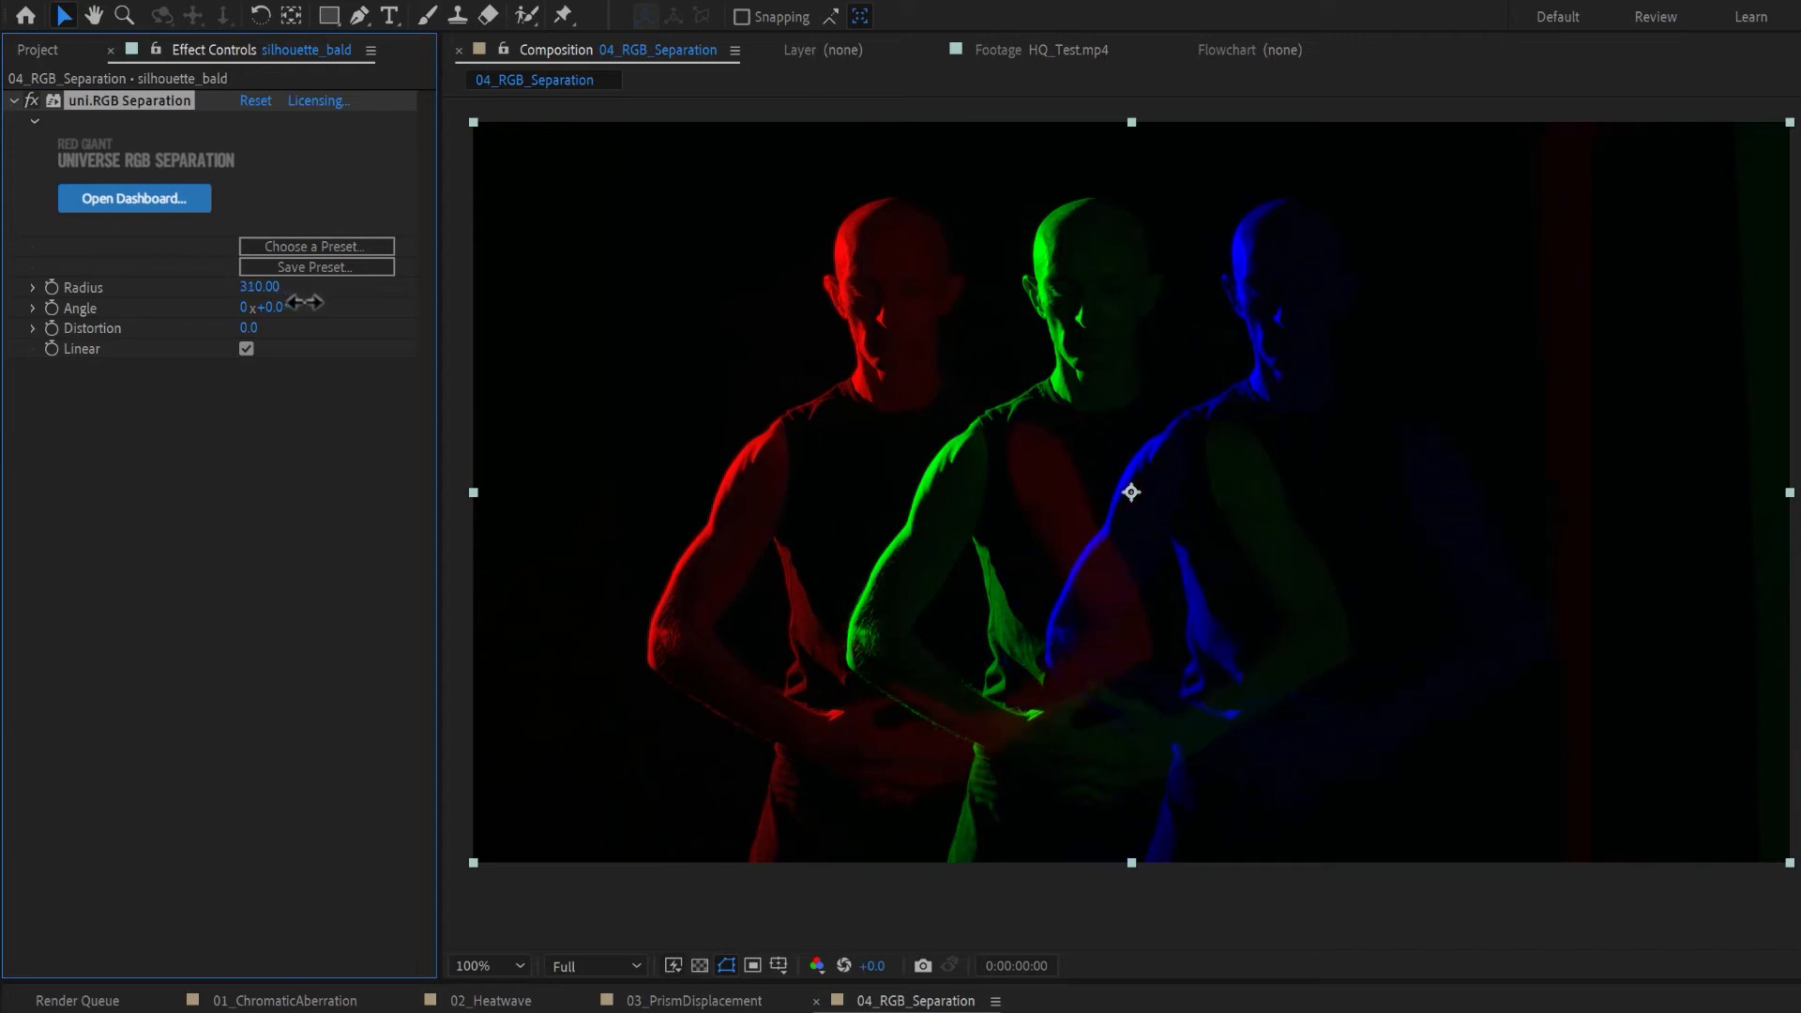
left_click_drag(259, 286, 251, 286)
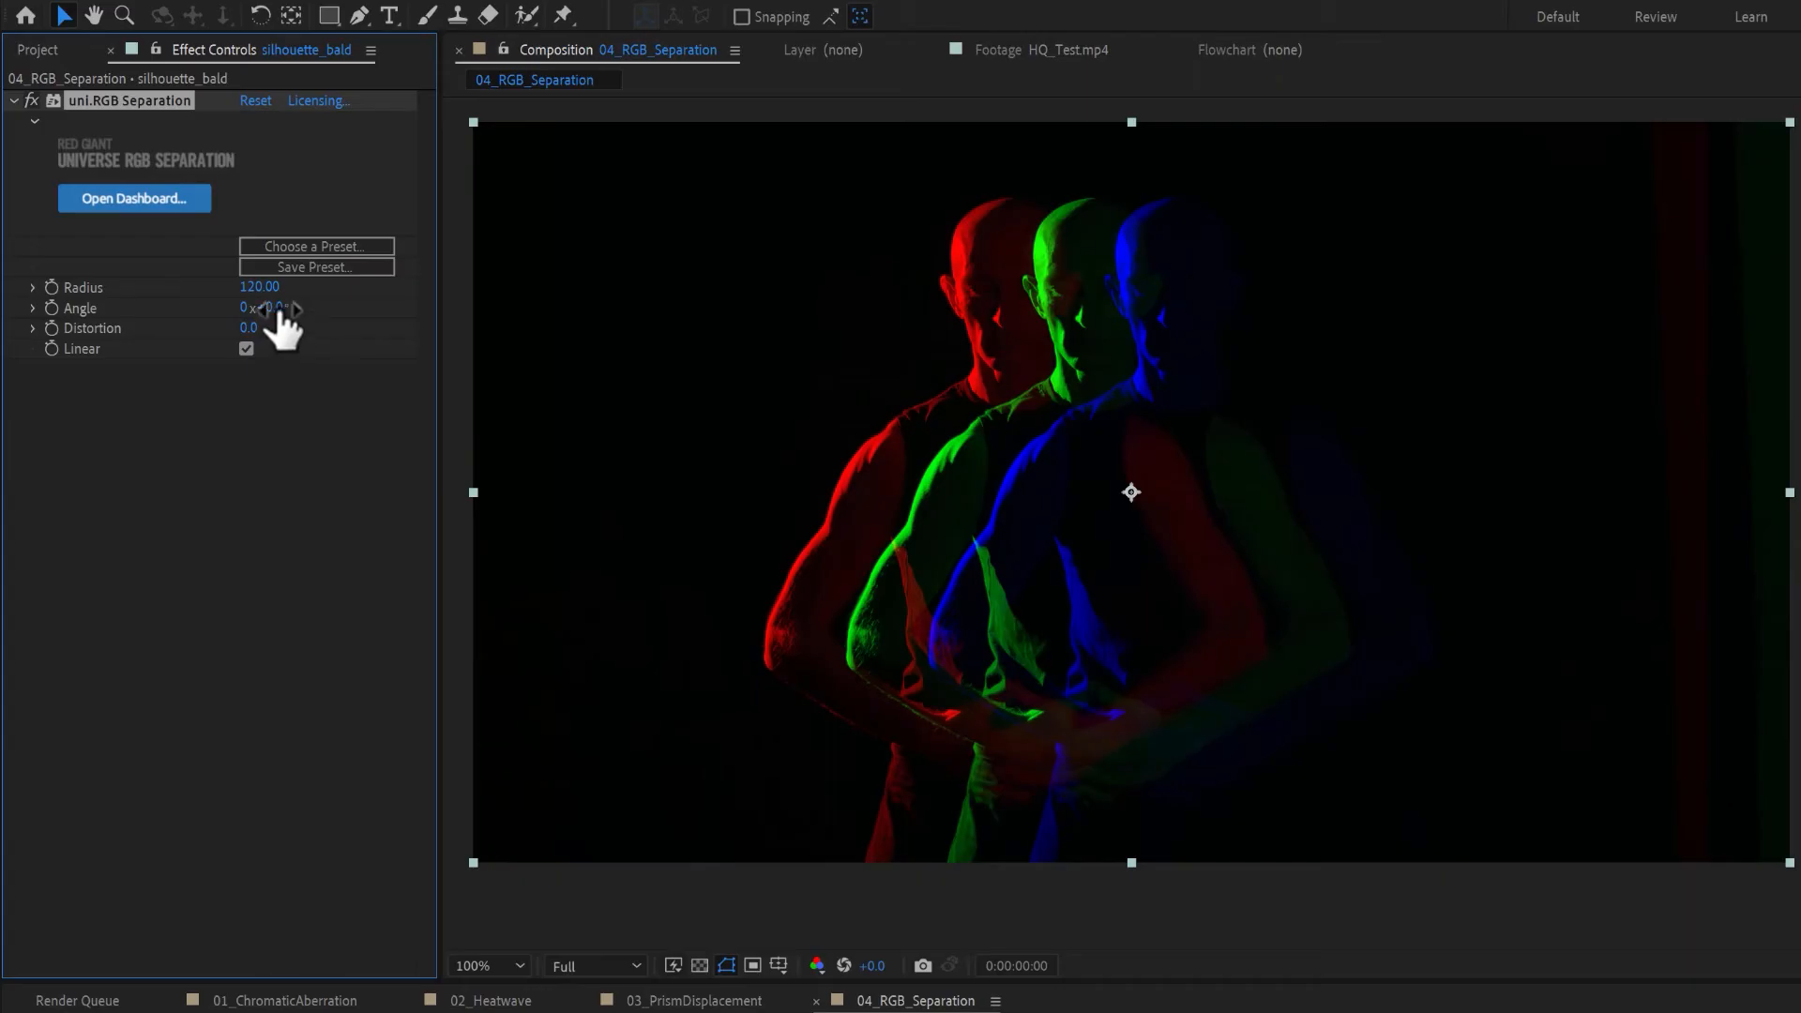
left_click_drag(273, 308, 333, 308)
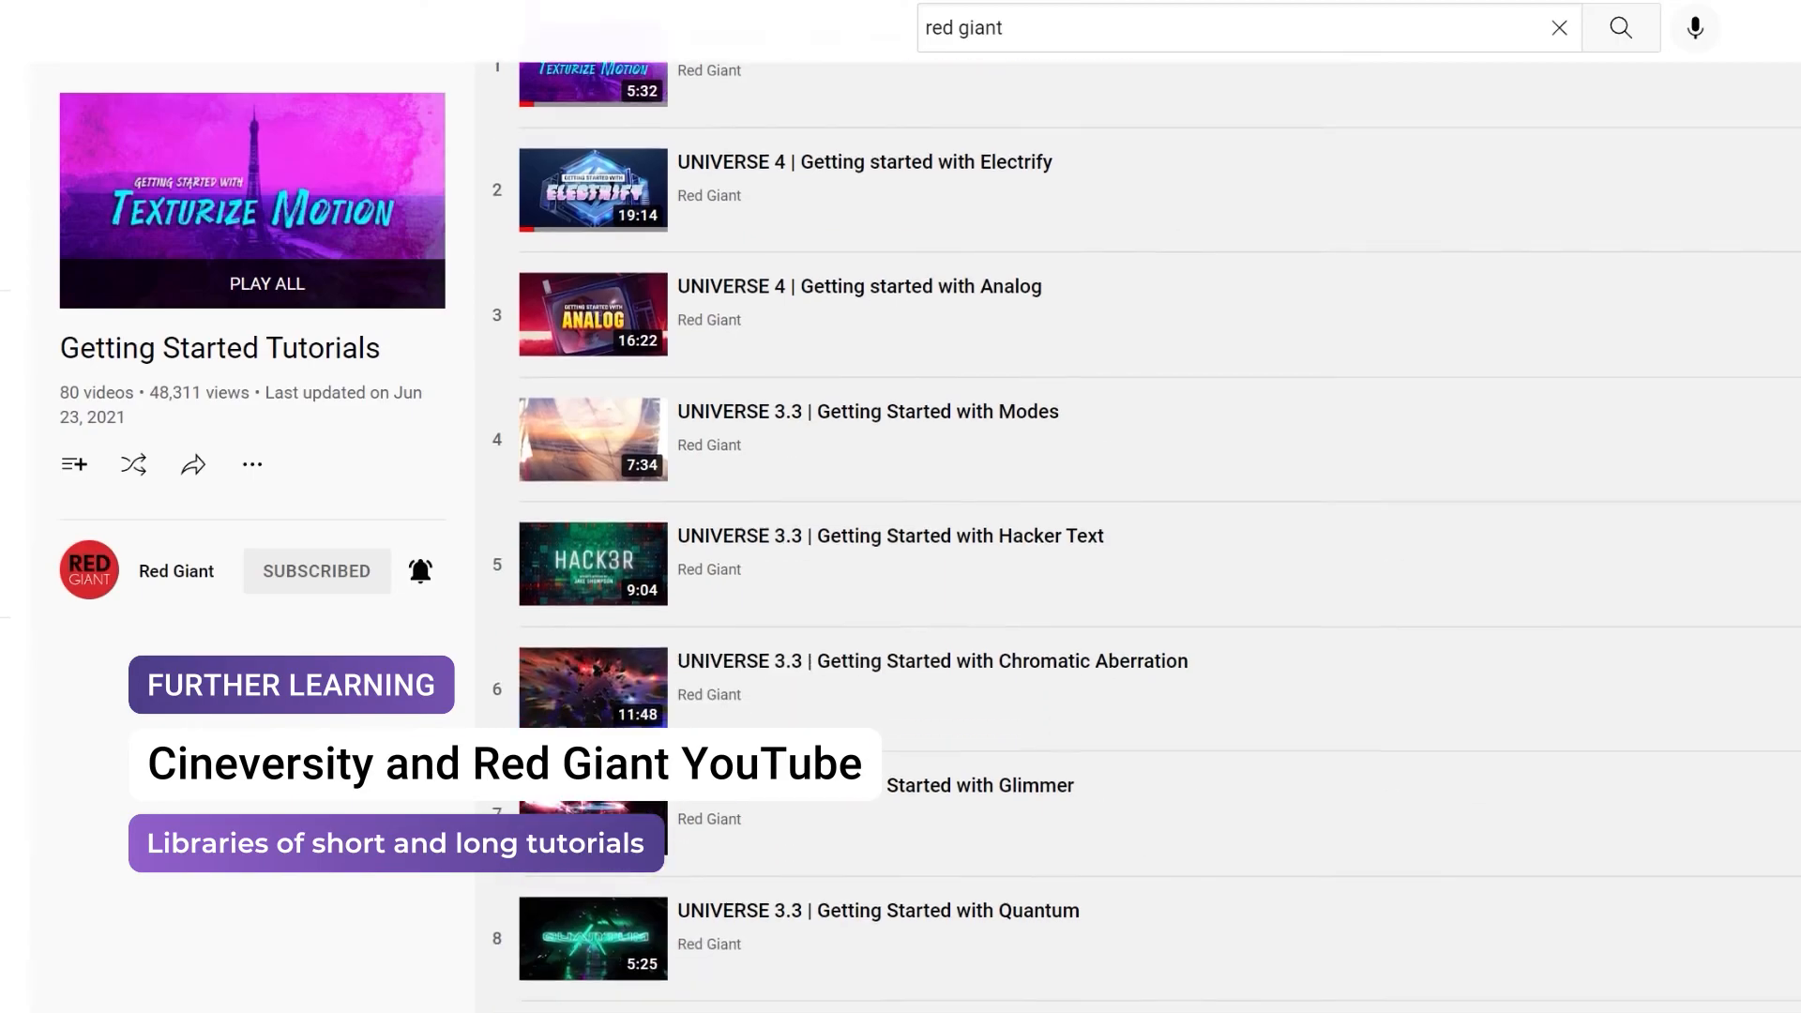
scroll("down", 3)
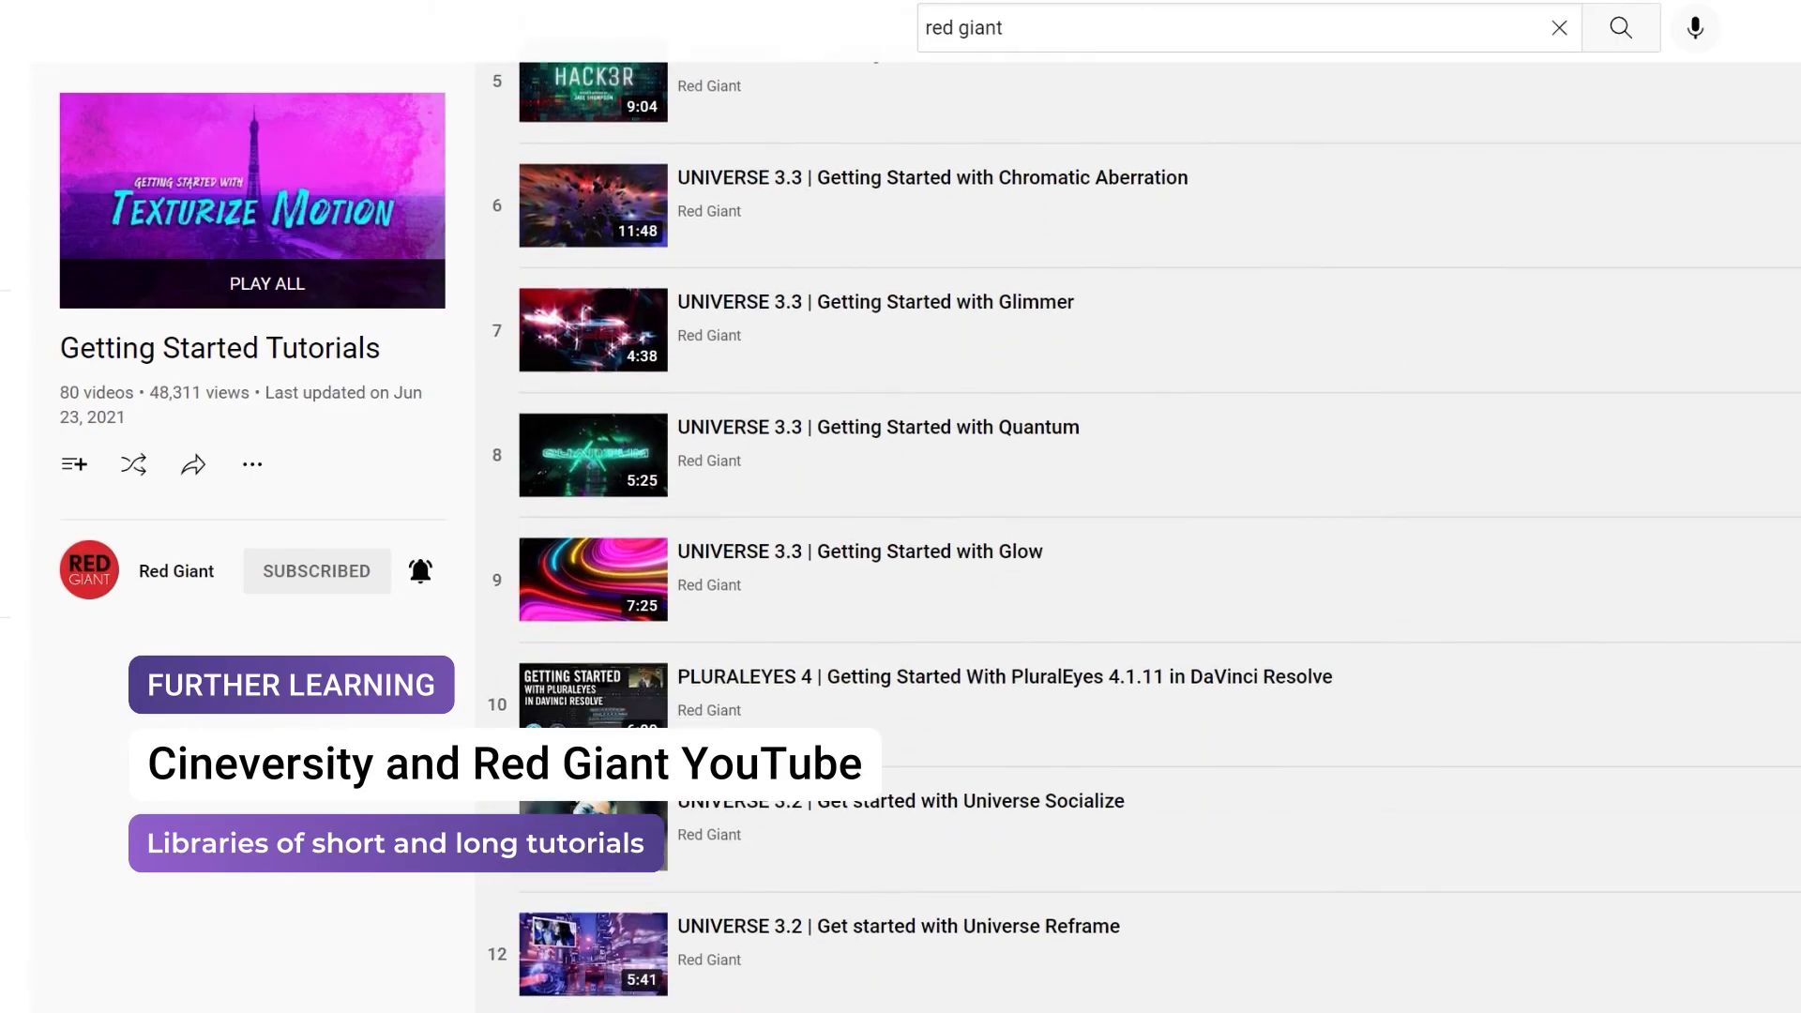
scroll("down", 3)
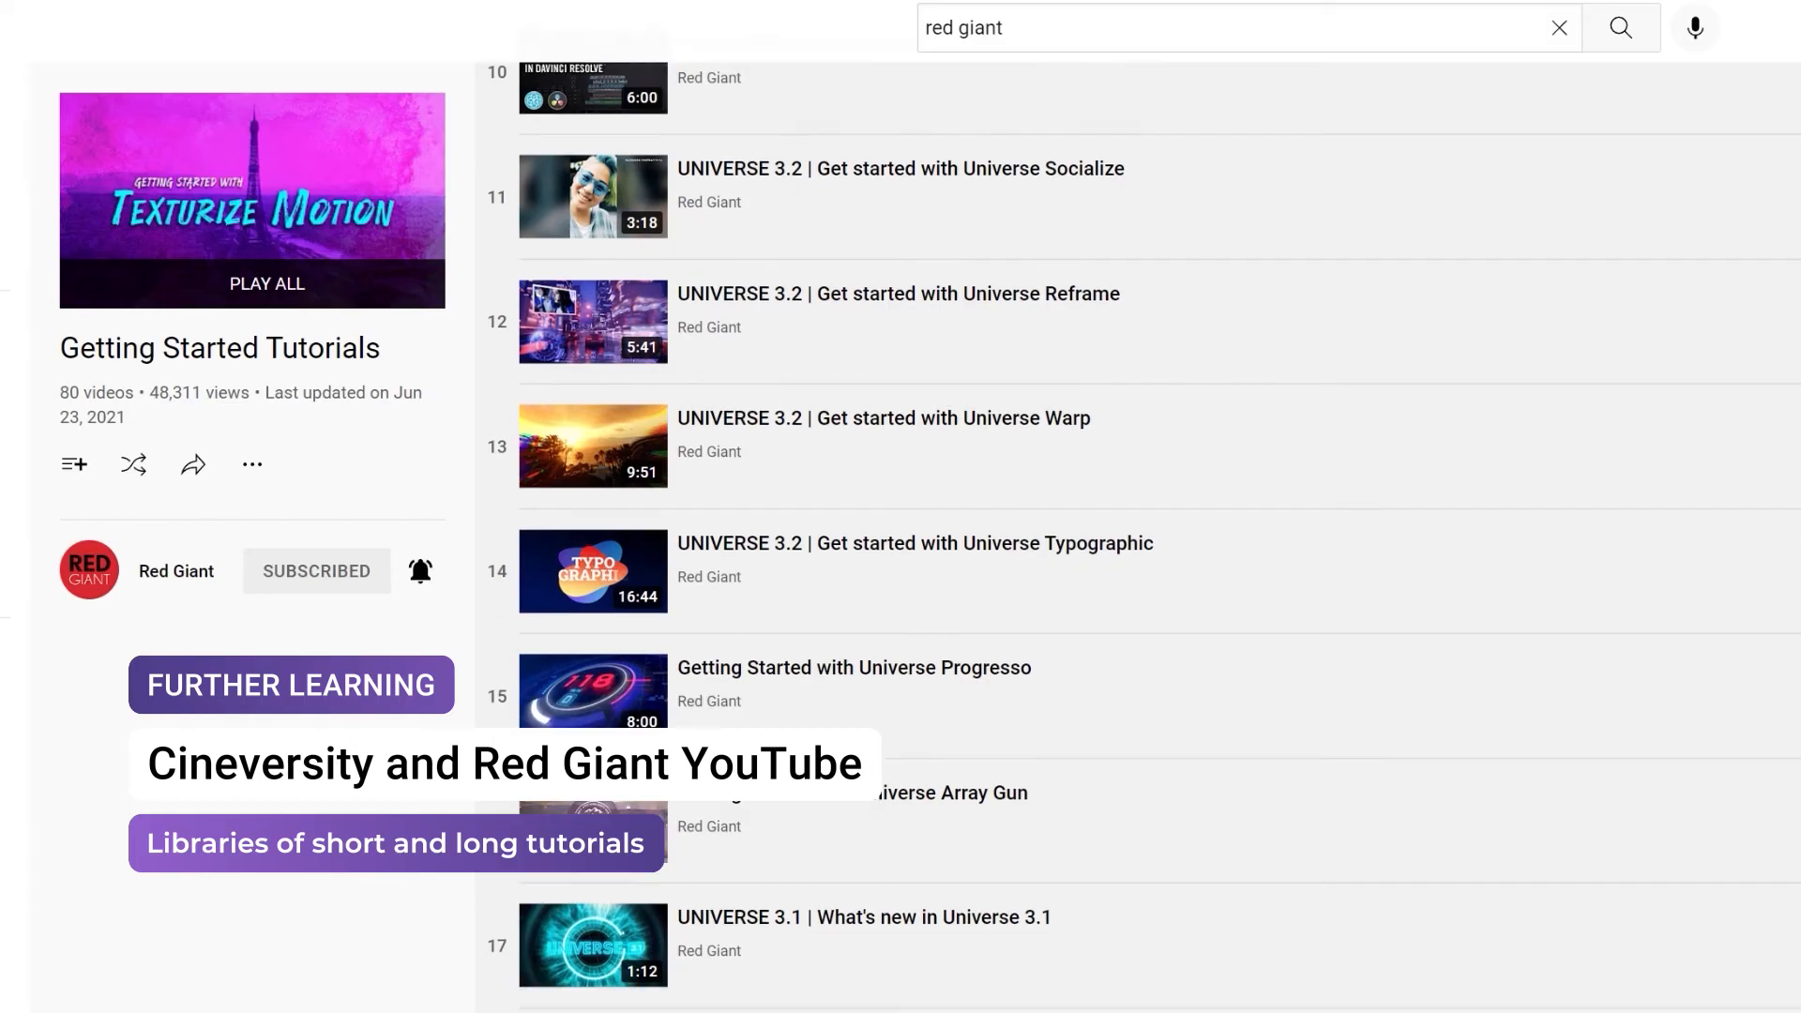